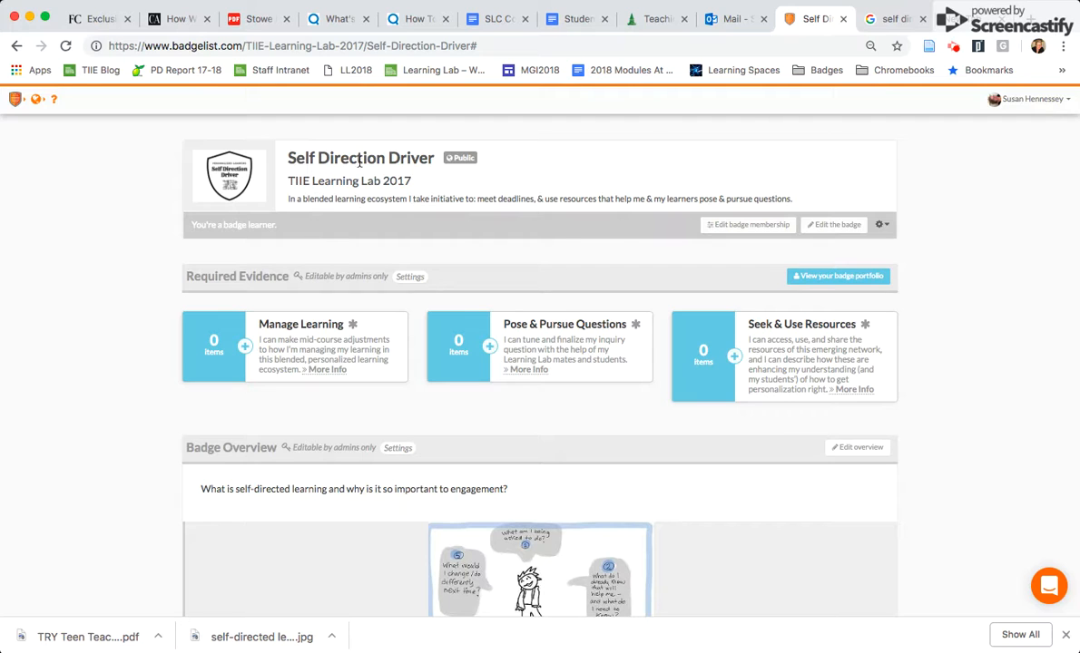
{"action": "mouse_move", "coordinate": [164, 218]}
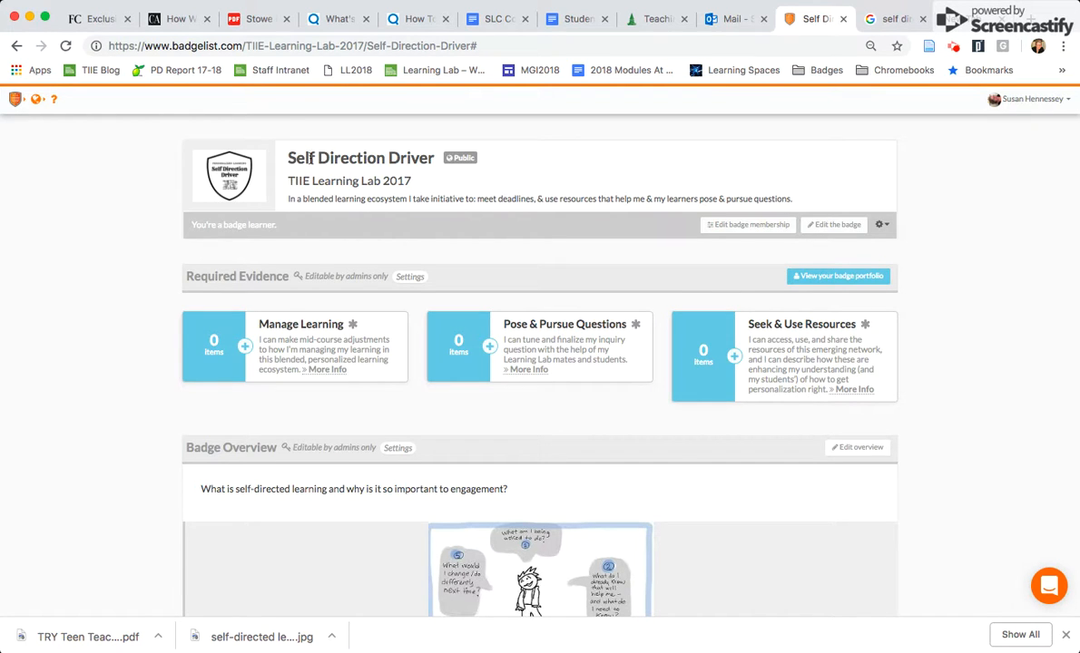
{"action": "mouse_move", "coordinate": [206, 238]}
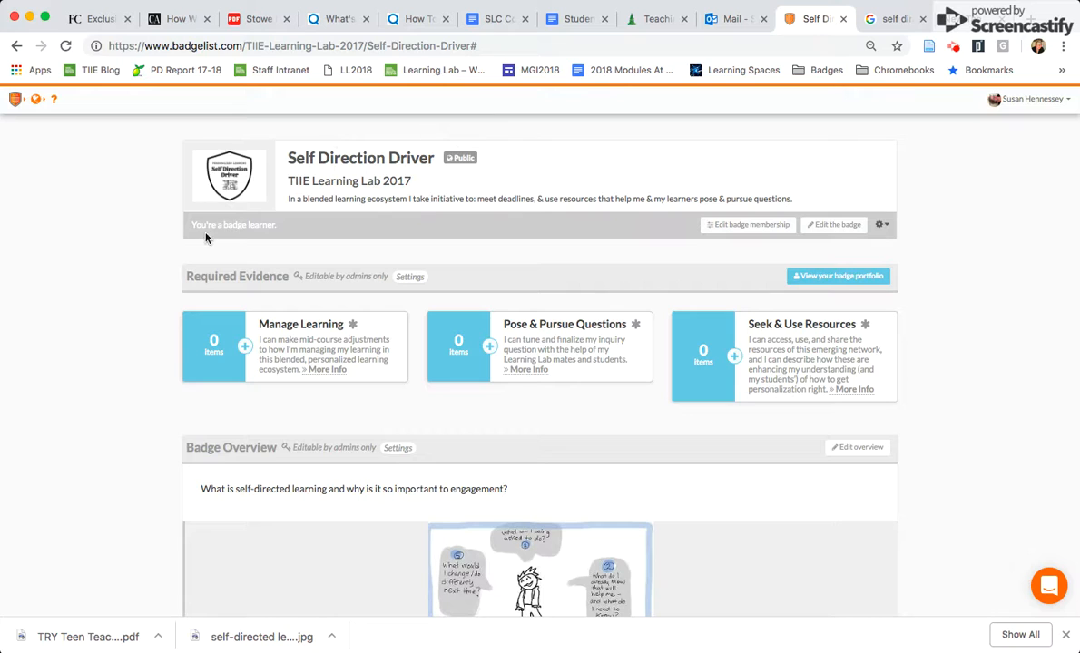
{"action": "mouse_move", "coordinate": [304, 278]}
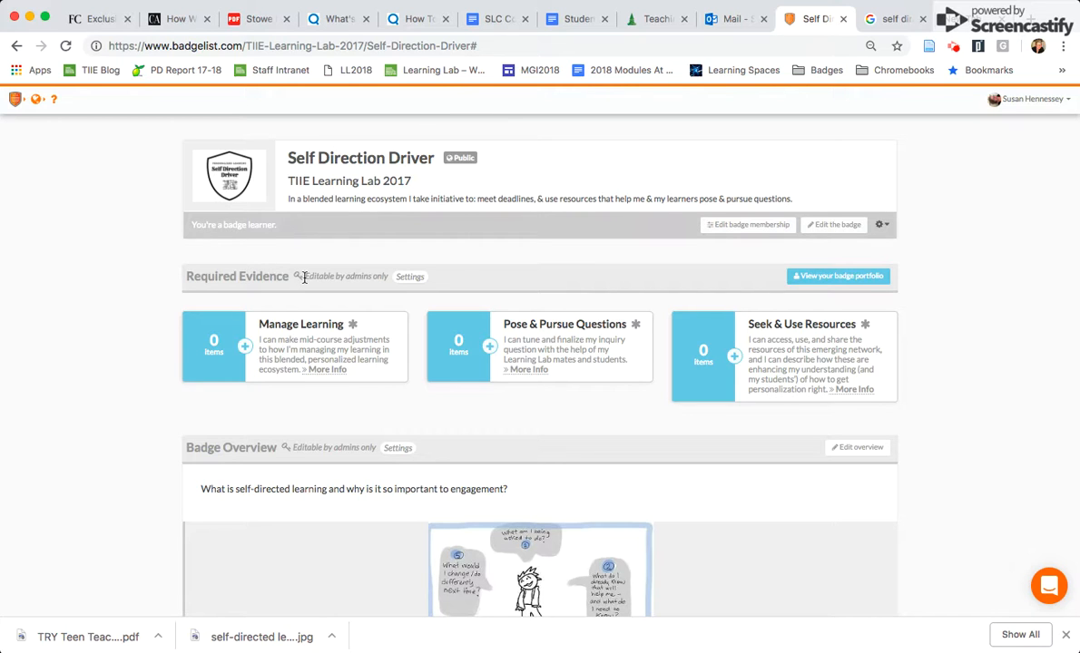
{"action": "mouse_move", "coordinate": [785, 375]}
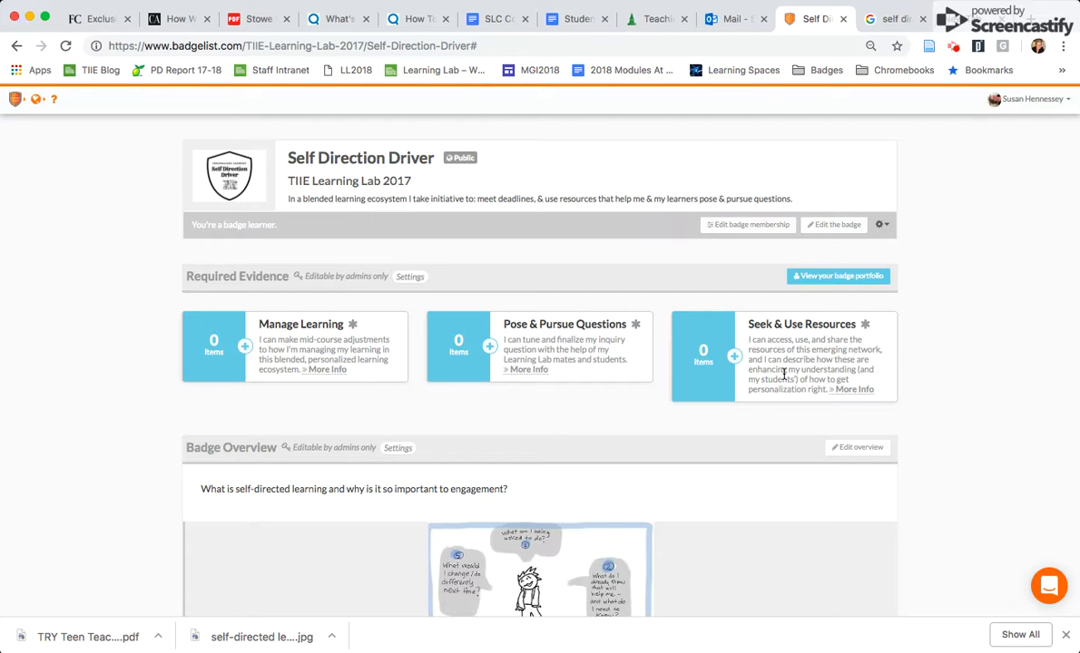
{"action": "mouse_move", "coordinate": [786, 496]}
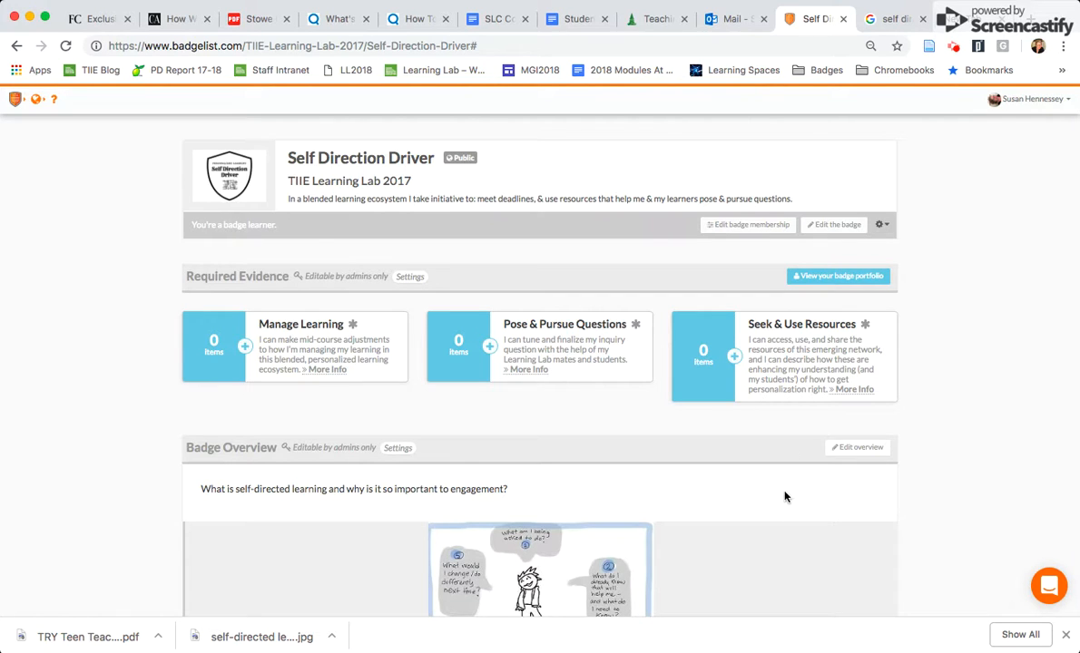
Open the badge overview editor, close it without saving, and scroll the badge page.
{"action": "scroll", "scroll_direction": "down", "scroll_amount": 3}
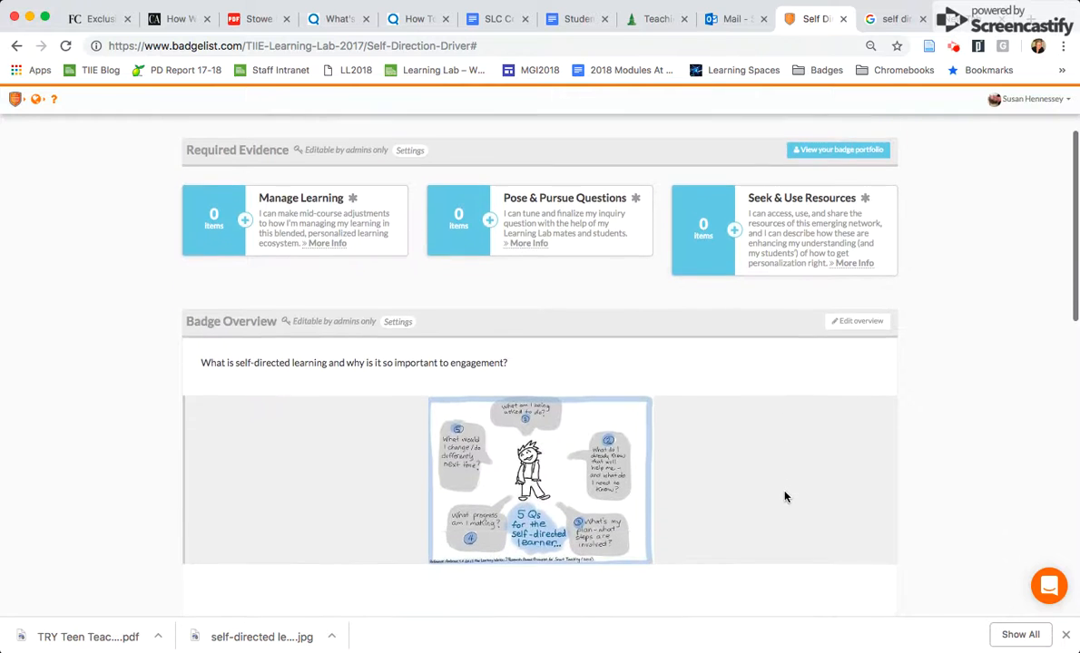
{"action": "scroll", "scroll_direction": "down", "scroll_amount": 3}
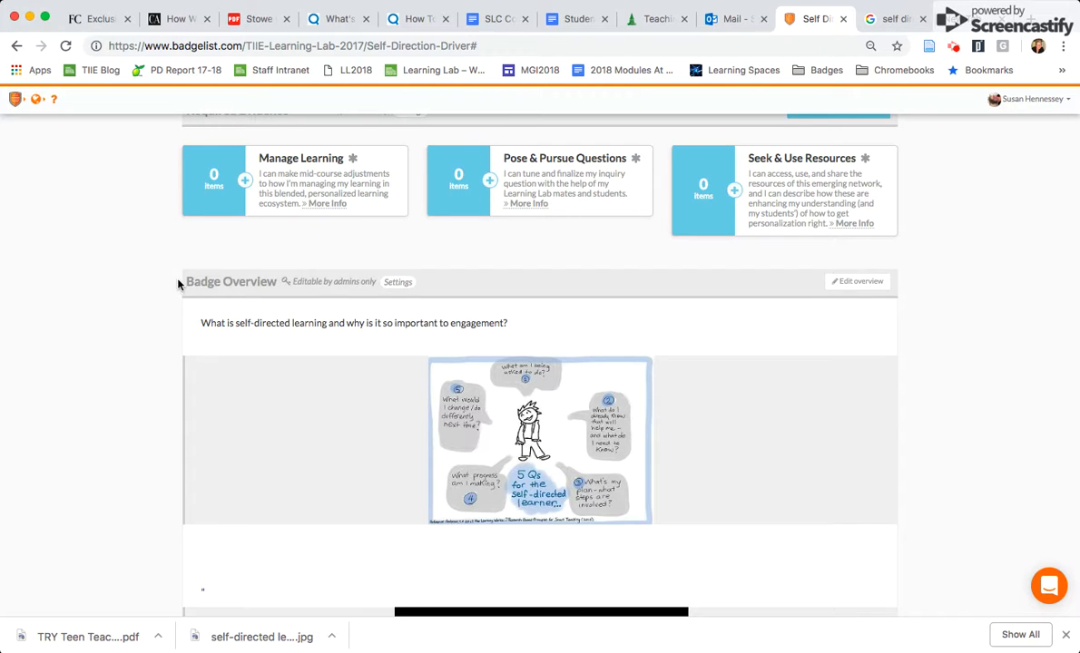
{"action": "mouse_move", "coordinate": [306, 280]}
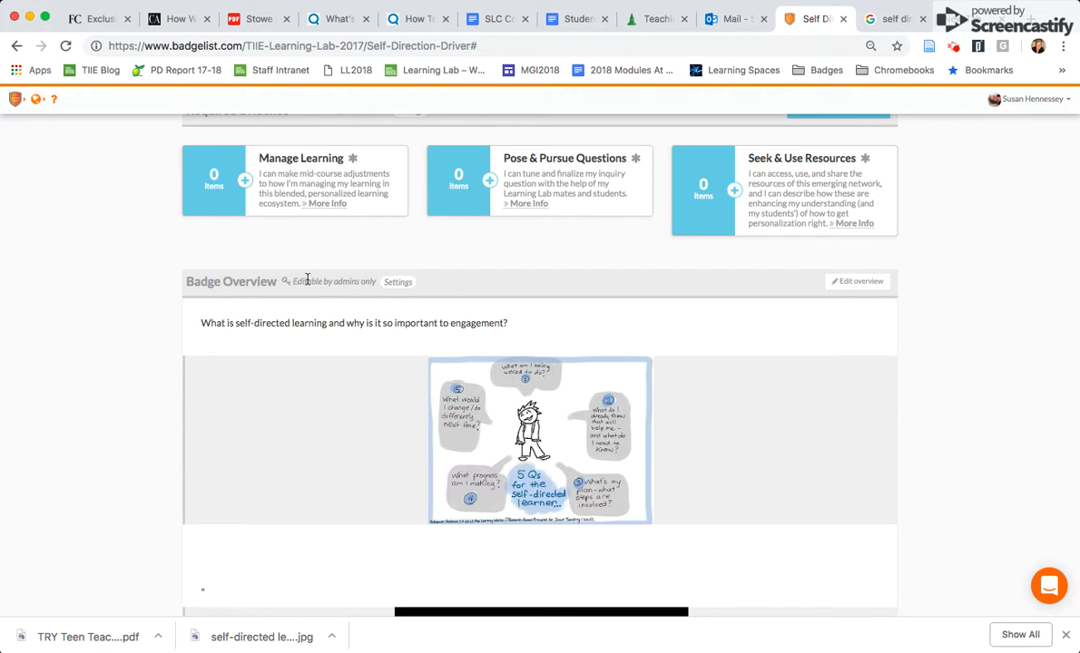
{"action": "left_click", "coordinate": [856, 281]}
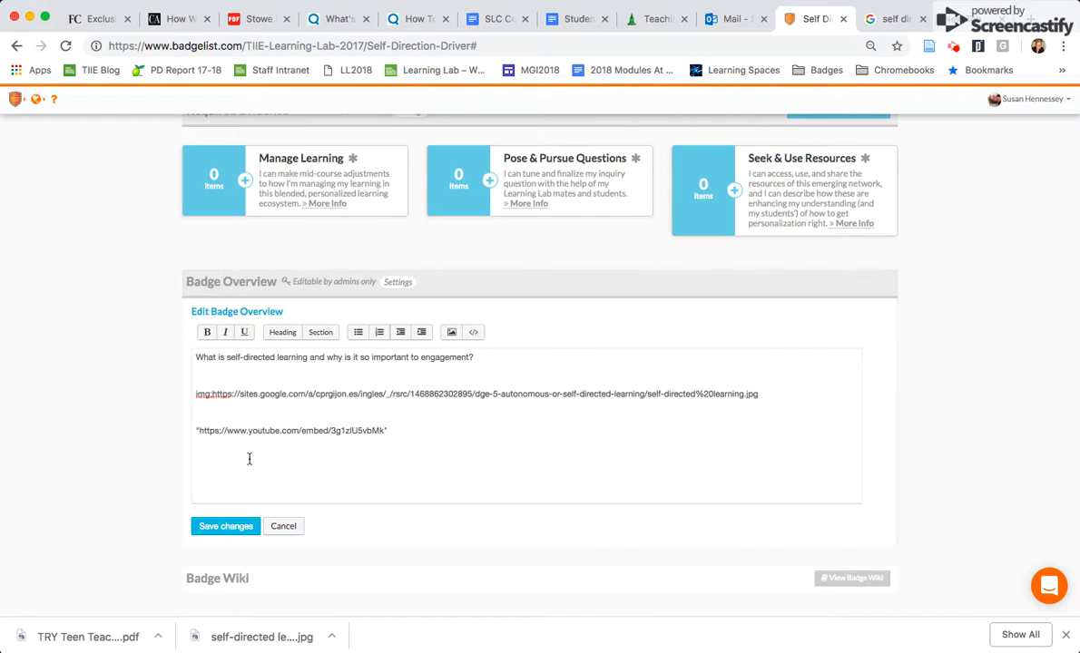
{"action": "left_click", "coordinate": [225, 526]}
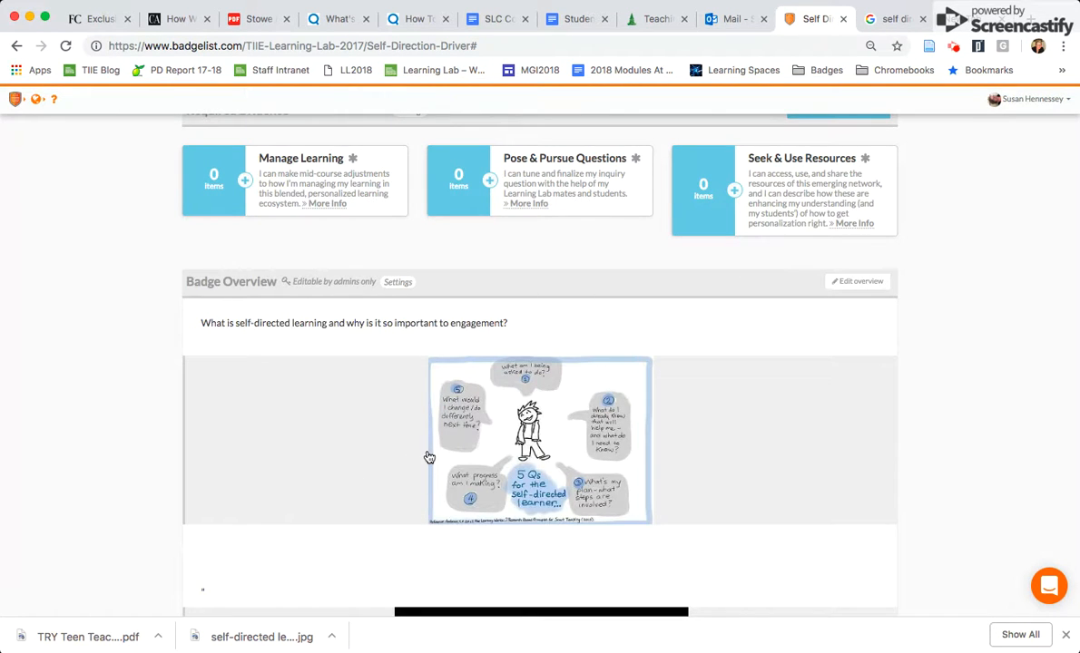
{"action": "scroll", "scroll_direction": "down", "scroll_amount": 3}
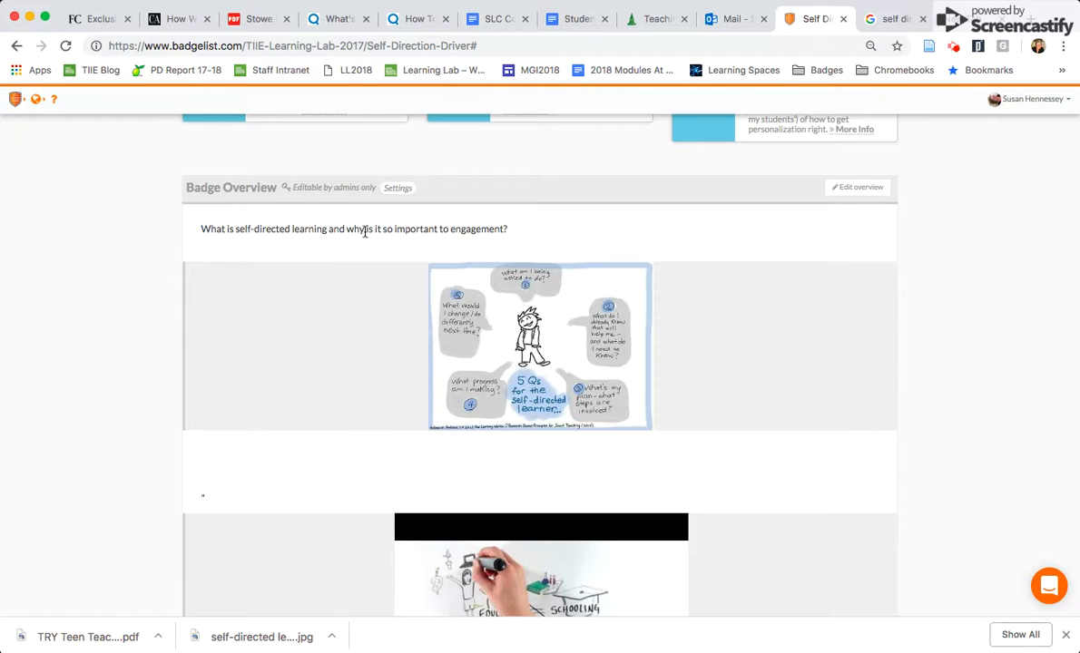
{"action": "scroll", "scroll_direction": "down", "scroll_amount": 3}
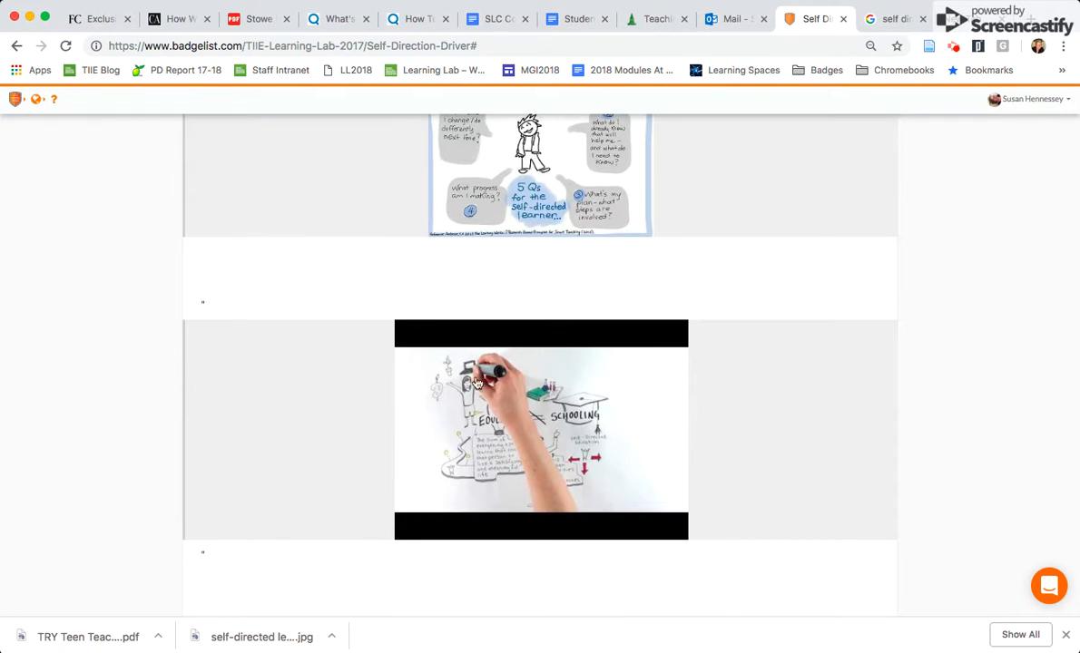
{"action": "scroll", "scroll_direction": "up", "scroll_amount": 3}
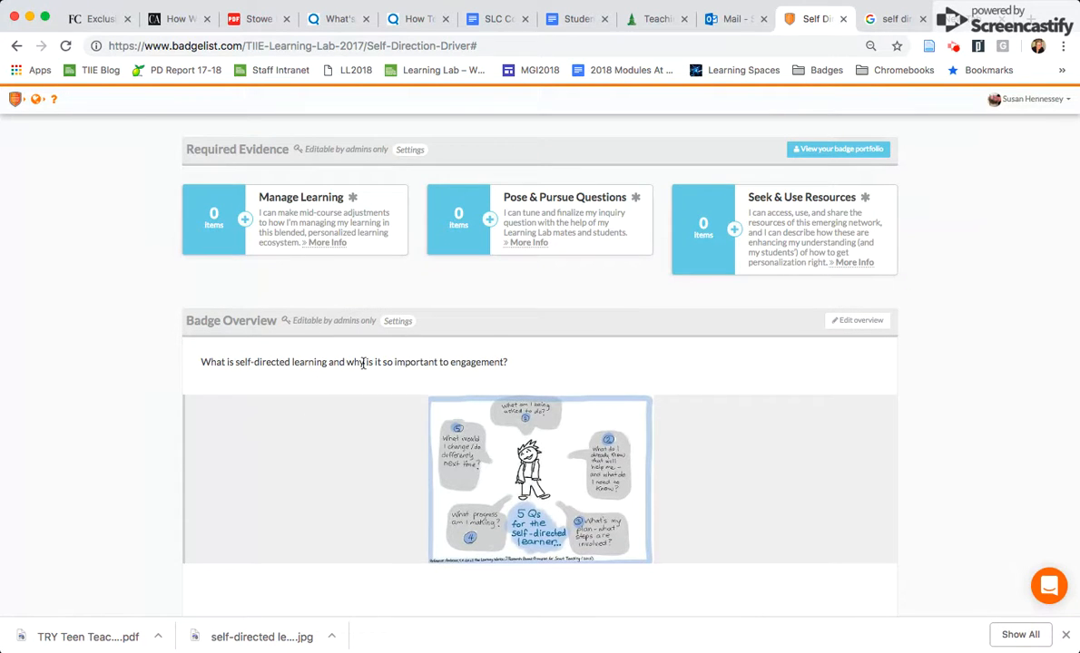
{"action": "mouse_move", "coordinate": [588, 359]}
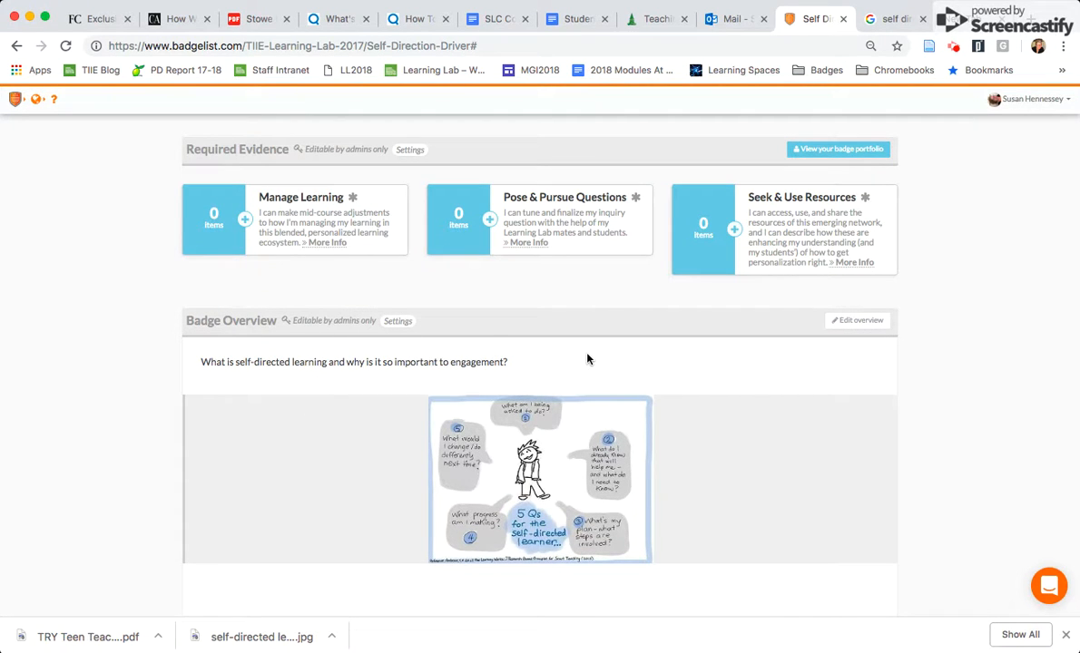
{"action": "mouse_move", "coordinate": [743, 327]}
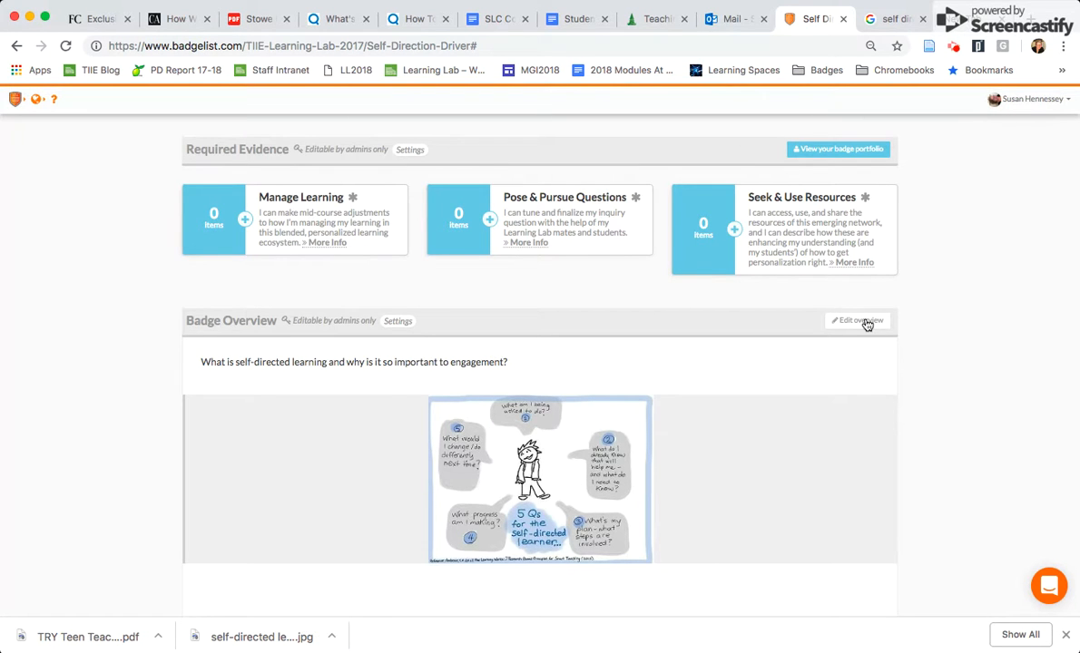
Reopen the overview editor, add blank lines below the question, and start inserting an image.
{"action": "left_click", "coordinate": [857, 320]}
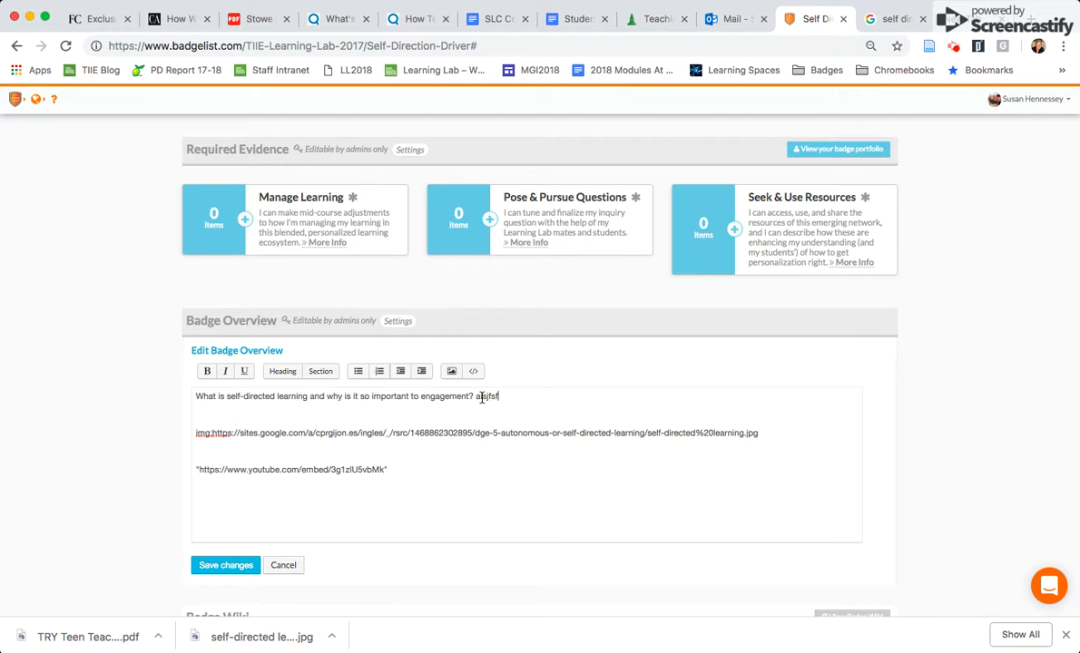
{"action": "key", "text": "Backspace"}
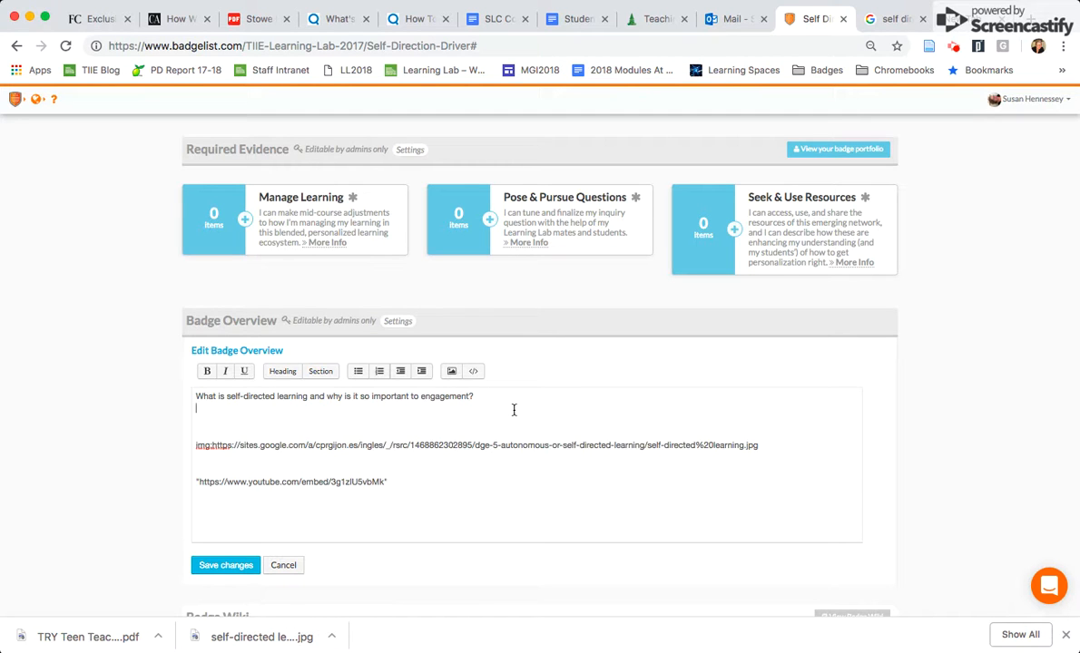
{"action": "mouse_move", "coordinate": [451, 372]}
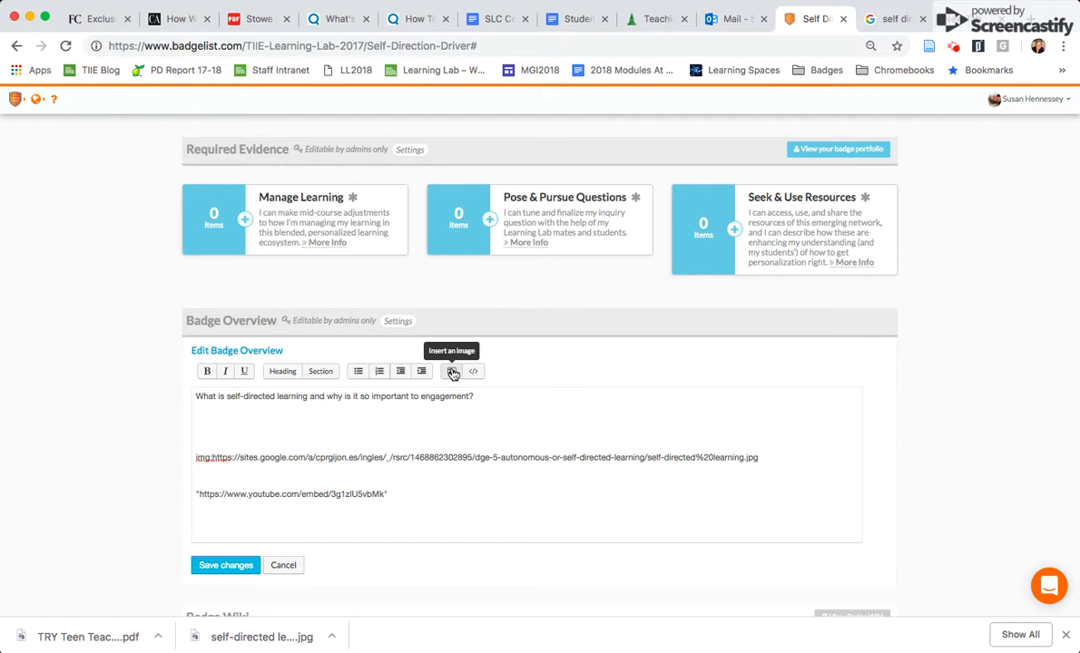
{"action": "left_click", "coordinate": [451, 371]}
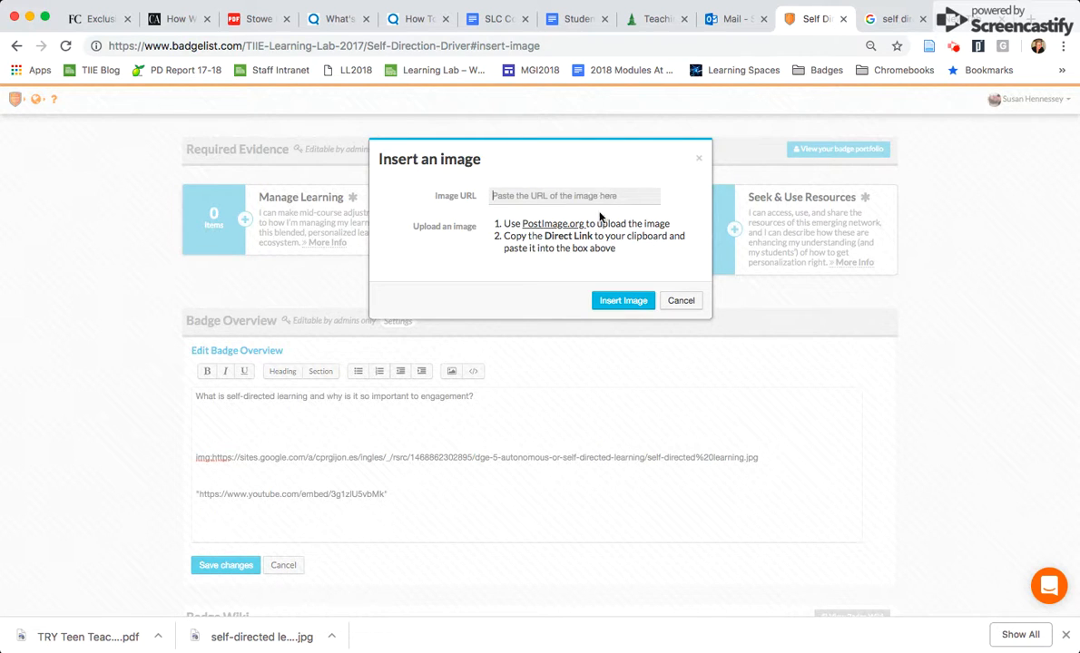
{"action": "mouse_move", "coordinate": [926, 52]}
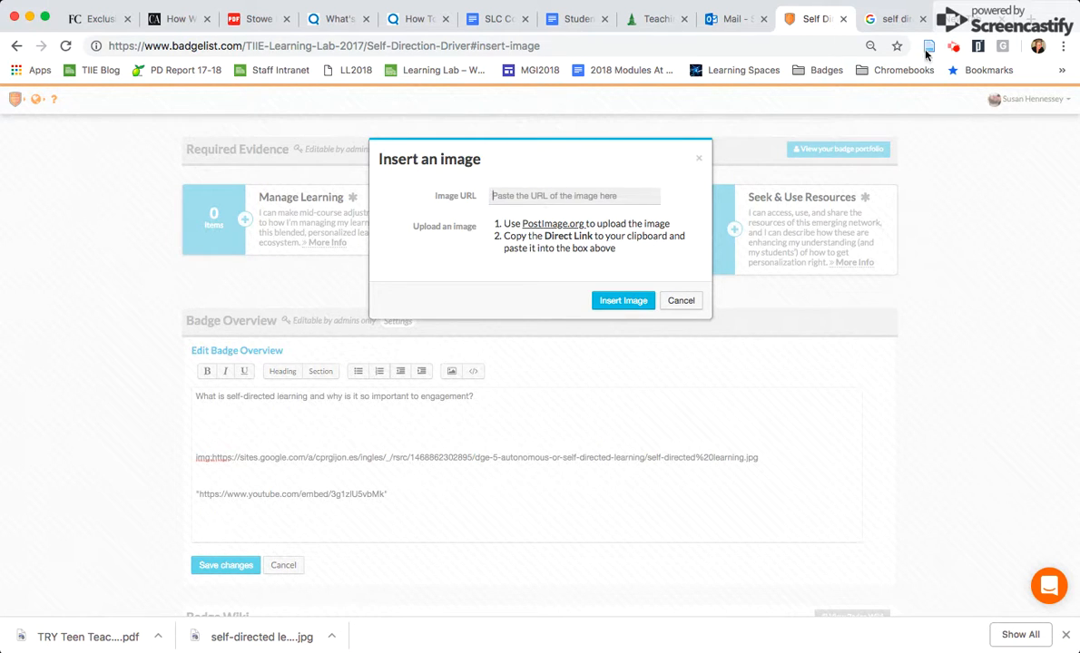
Scroll the 'self directed learning' image results to the '5 Qs for the self-directed learner' sketch.
{"action": "left_click", "coordinate": [894, 18]}
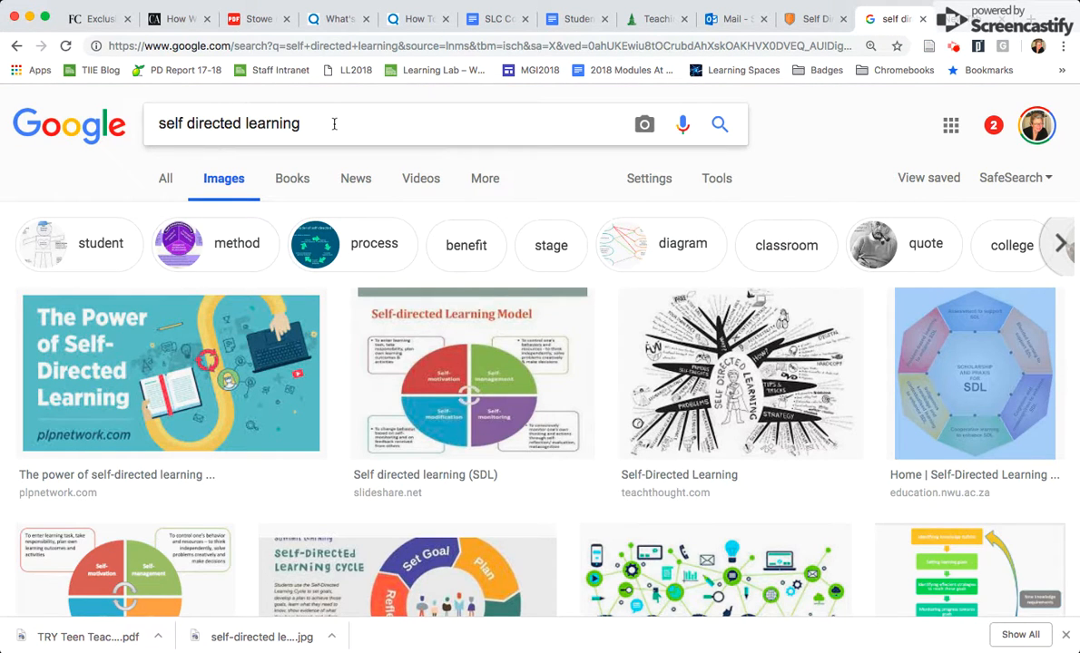
{"action": "scroll", "scroll_direction": "down", "scroll_amount": 3}
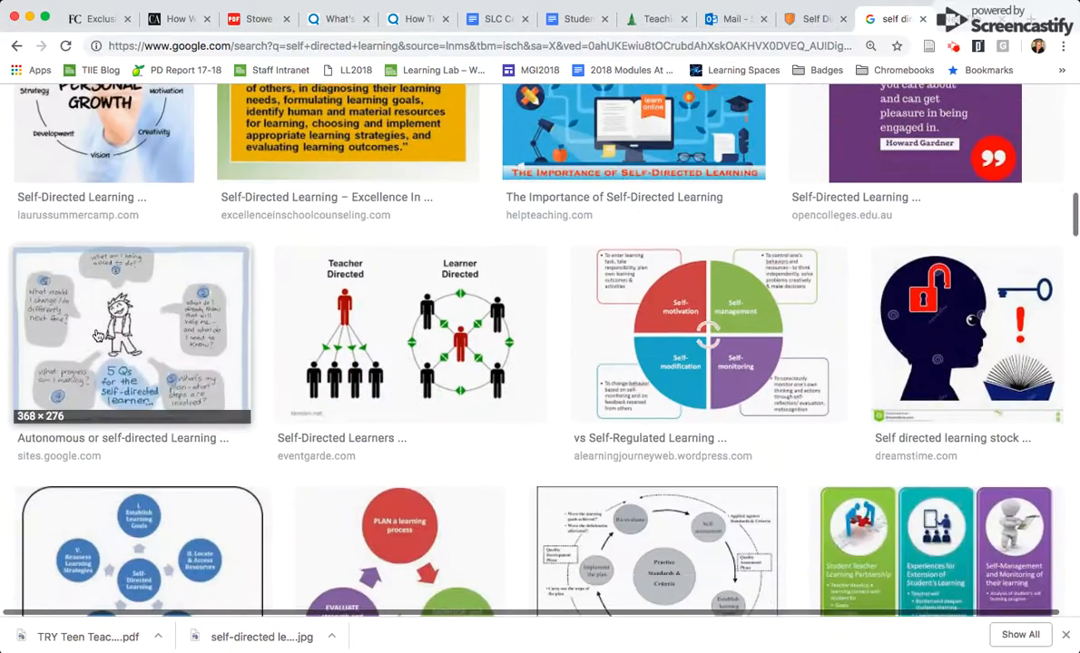
{"action": "mouse_move", "coordinate": [142, 517]}
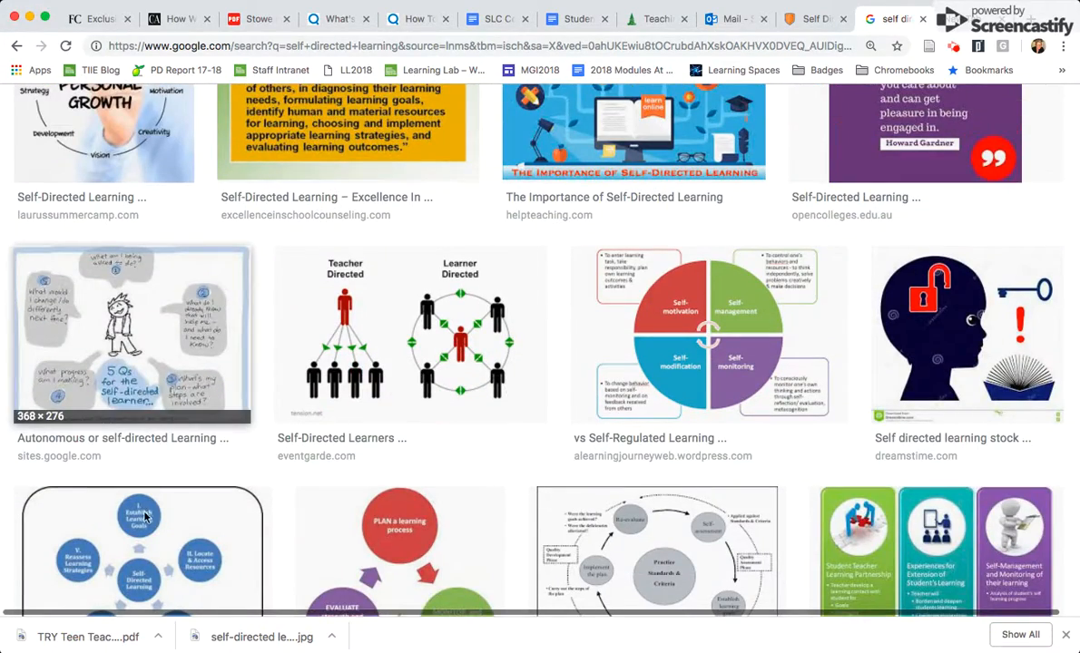
{"action": "mouse_move", "coordinate": [150, 451]}
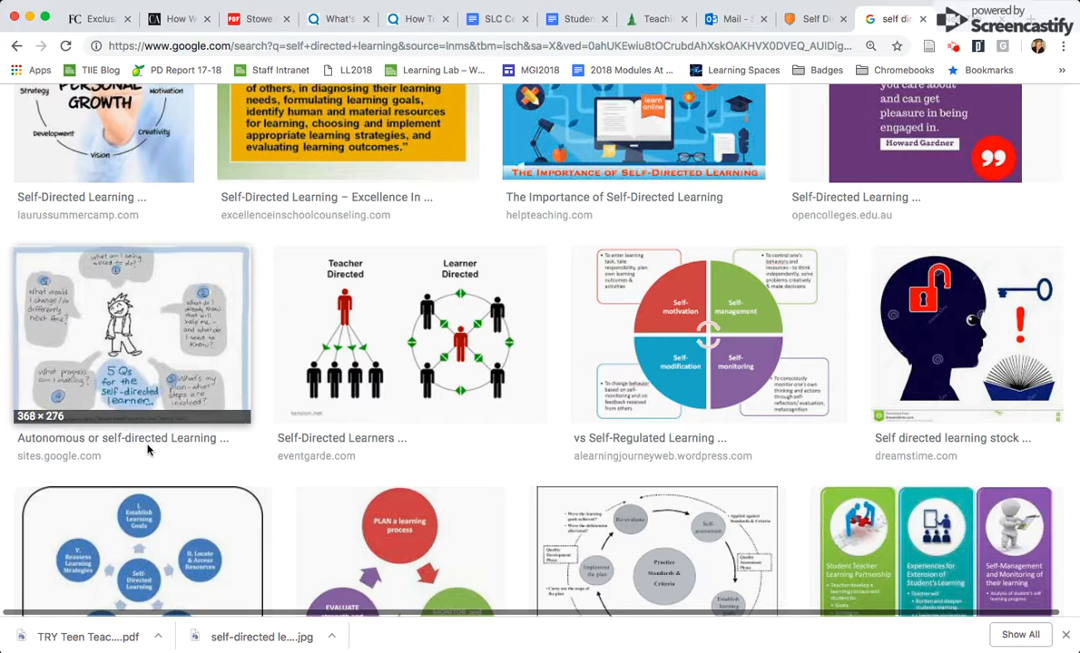
{"action": "mouse_move", "coordinate": [153, 475]}
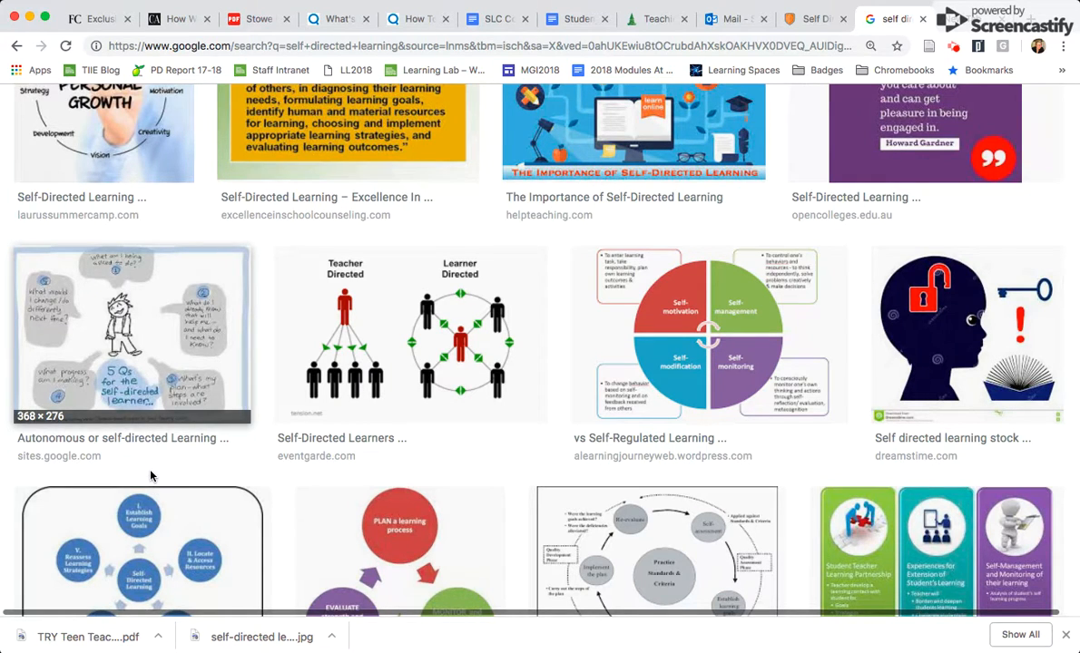
{"action": "mouse_move", "coordinate": [782, 30]}
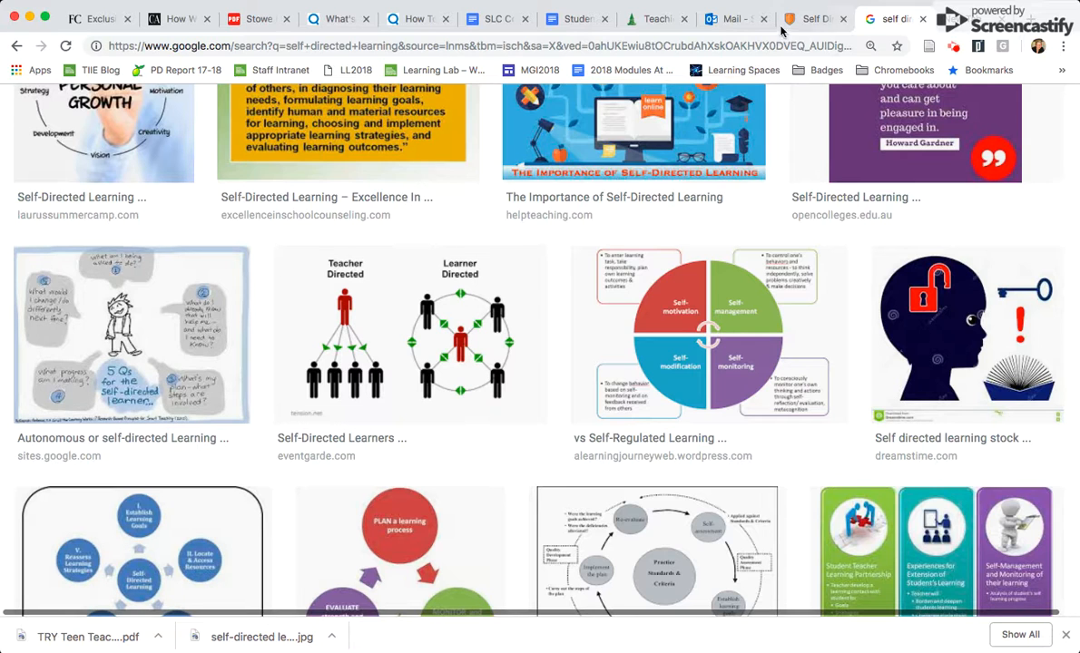
Insert the copied sketch image link into the Self Direction Driver overview and save it.
{"action": "left_click", "coordinate": [814, 18]}
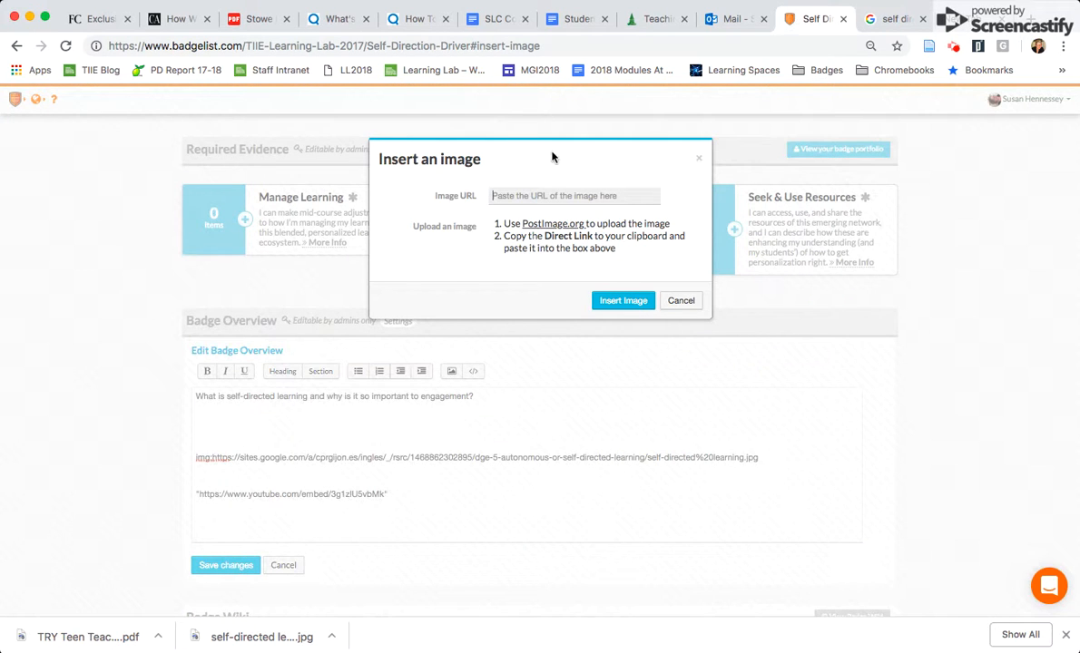
{"action": "left_click", "coordinate": [623, 301]}
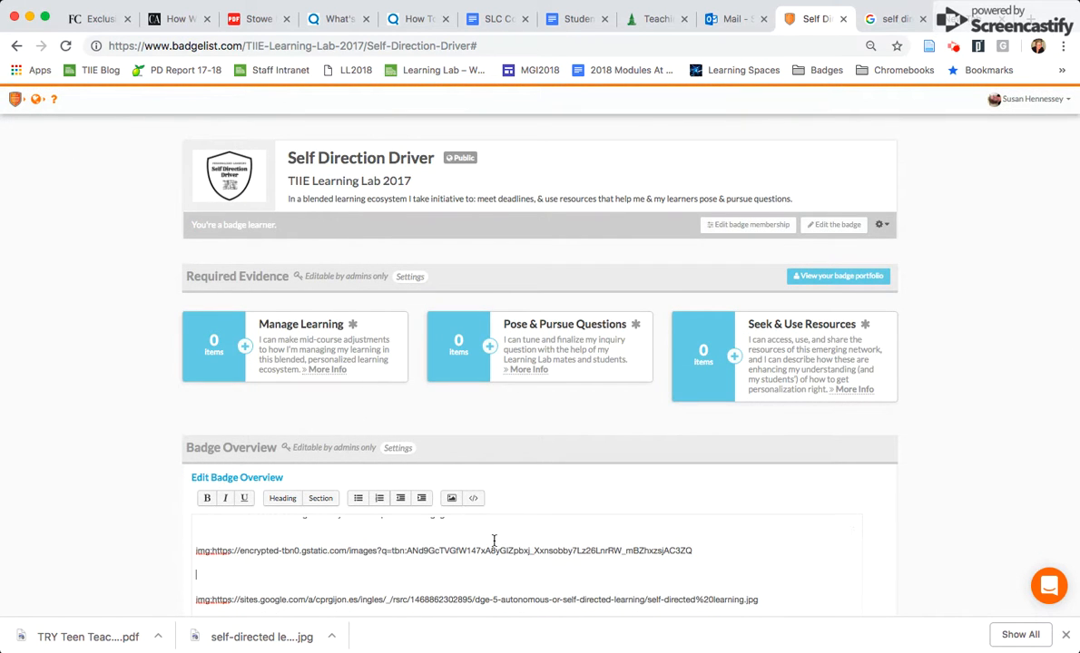
{"action": "scroll", "scroll_direction": "down", "scroll_amount": 3}
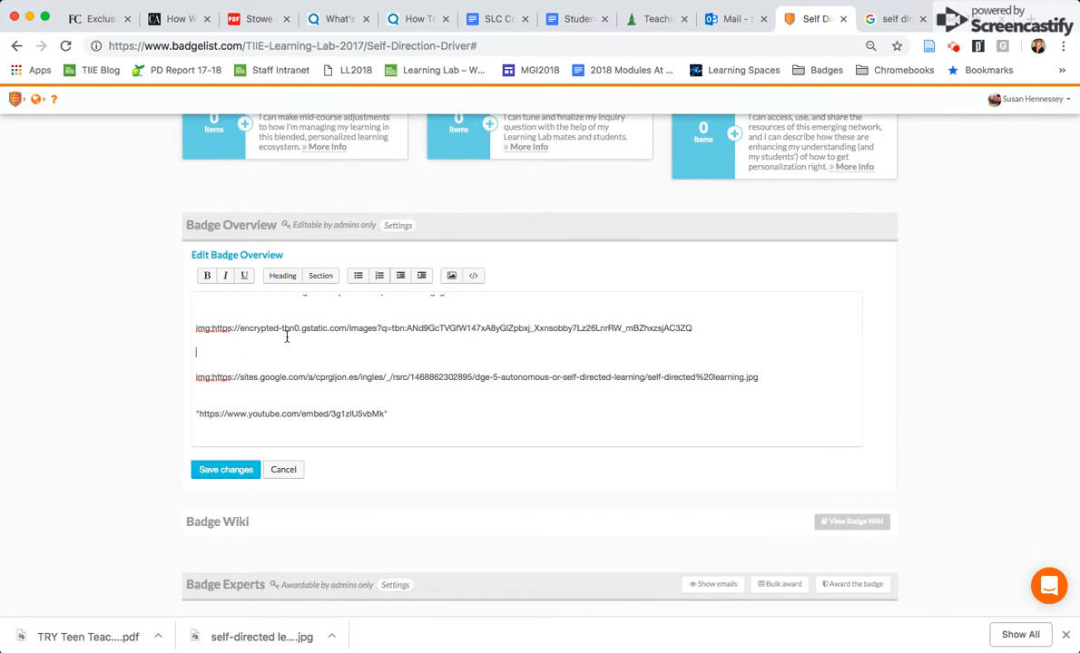
{"action": "left_click", "coordinate": [225, 469]}
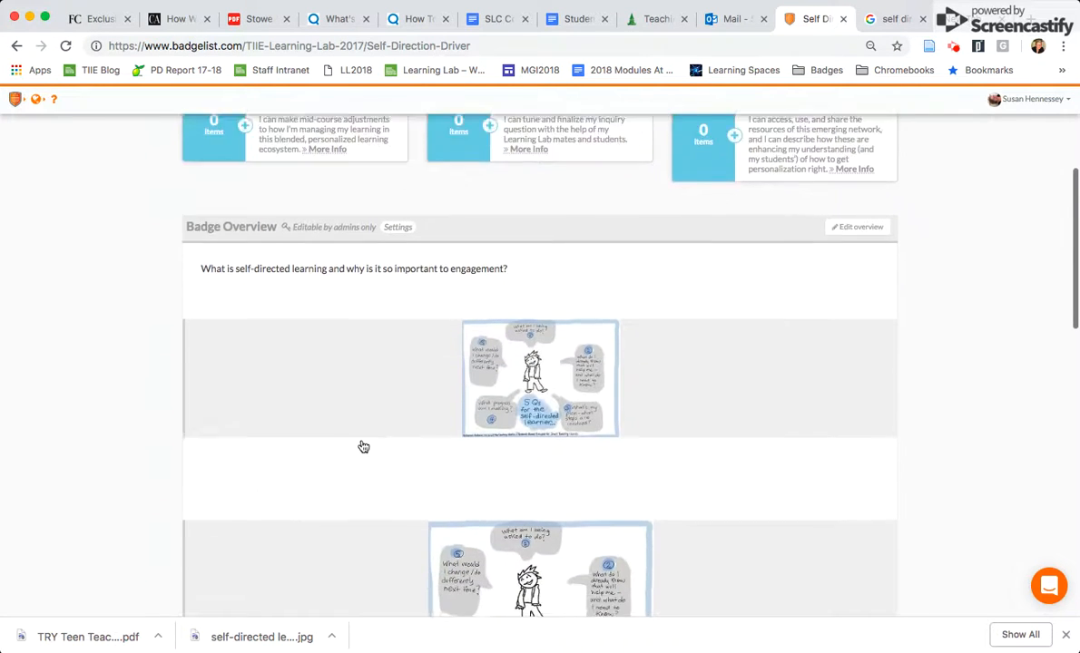
{"action": "scroll", "scroll_direction": "down", "scroll_amount": 3}
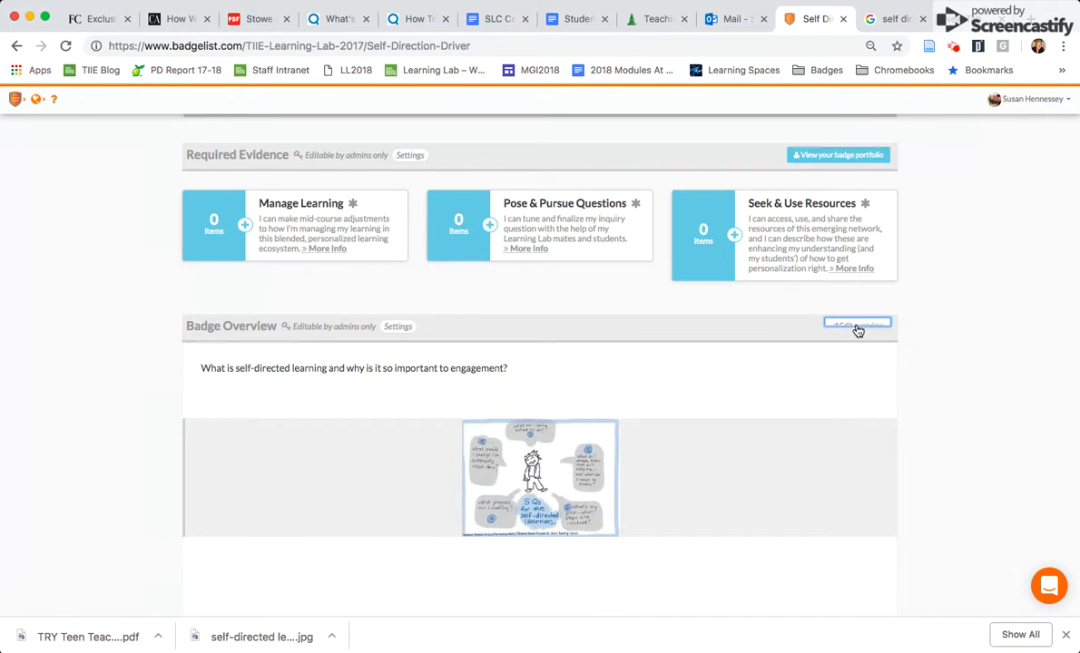
Reopen the overview editor and delete the duplicate encrypted-tbn0 image link.
{"action": "left_click", "coordinate": [856, 323]}
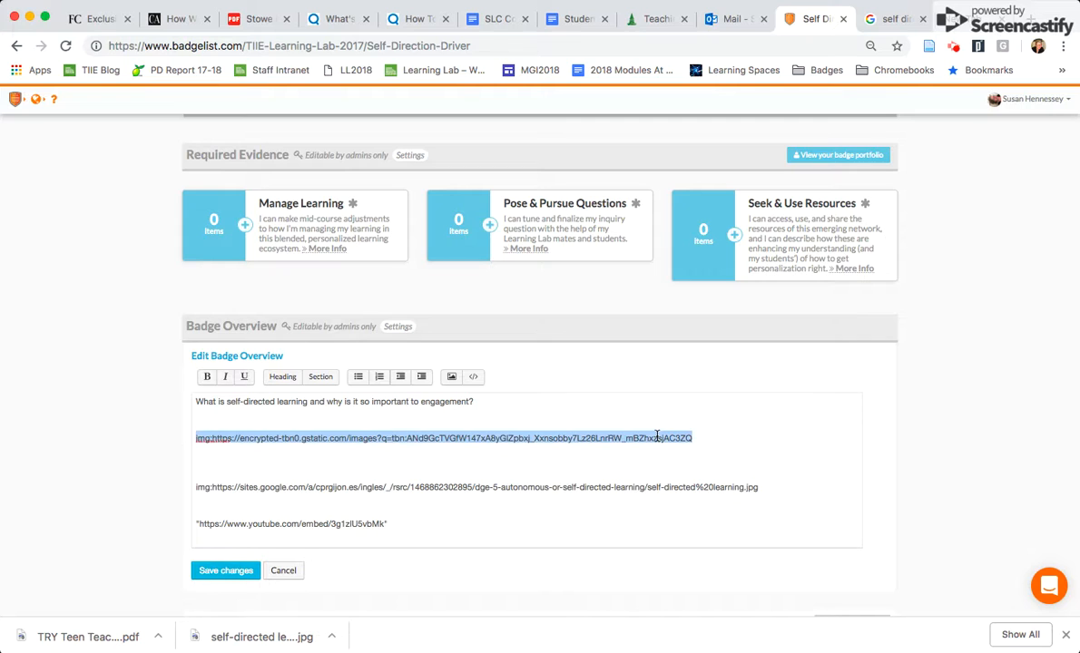
{"action": "key", "text": "Delete"}
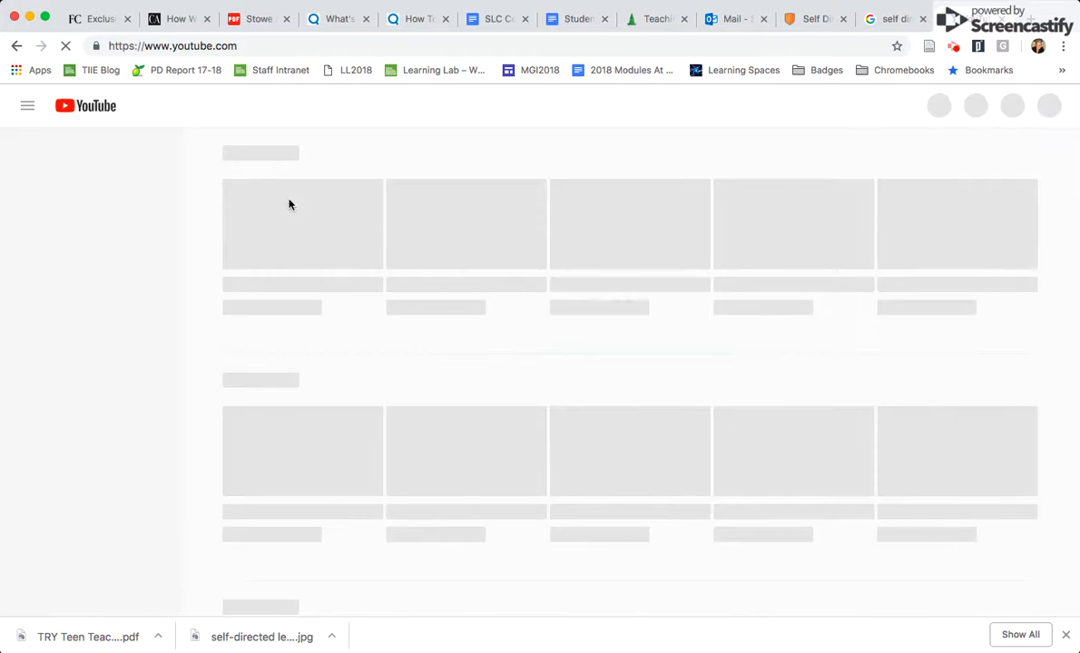
Search 'self direction', open the Peter Gray video, and bring up its youtu.be share link.
{"action": "type", "text": "self direction"}
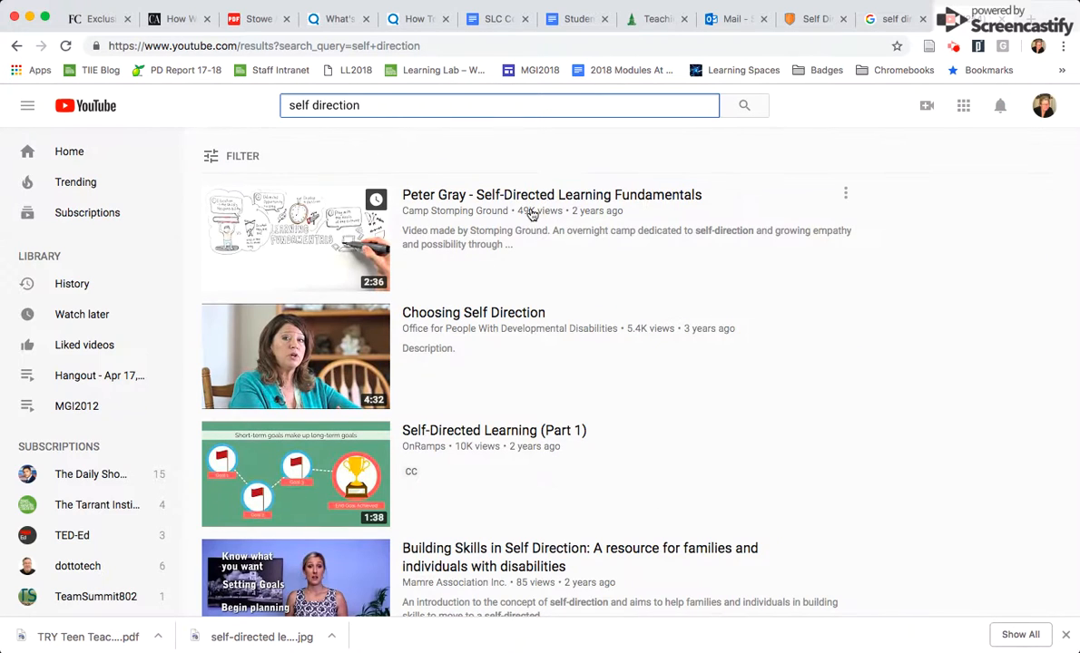
{"action": "left_click", "coordinate": [295, 237]}
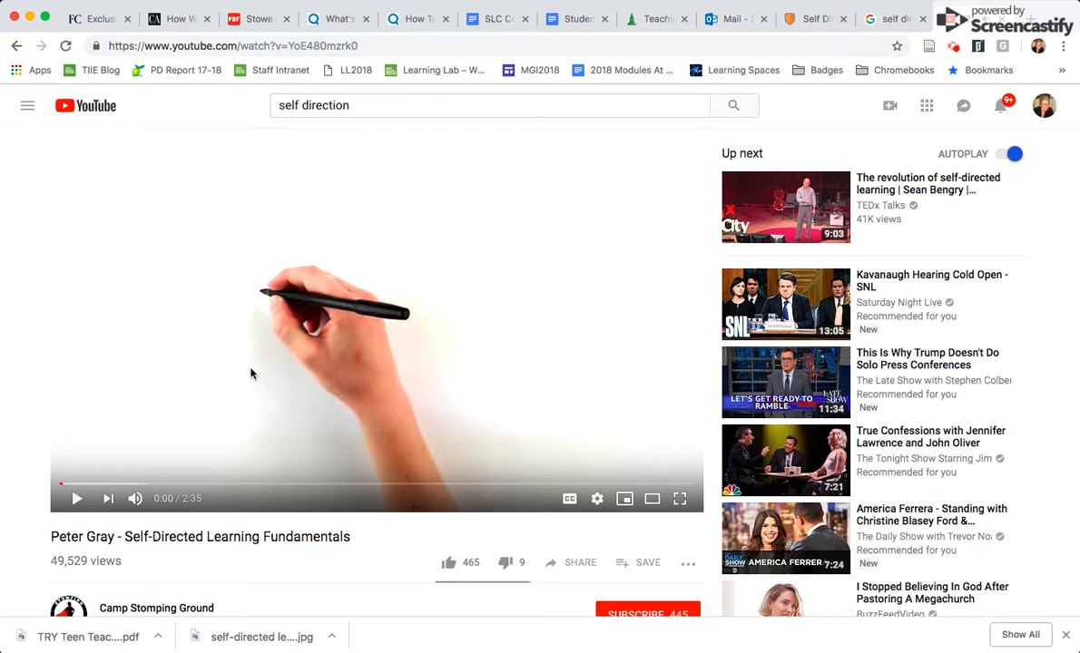
{"action": "mouse_move", "coordinate": [378, 384]}
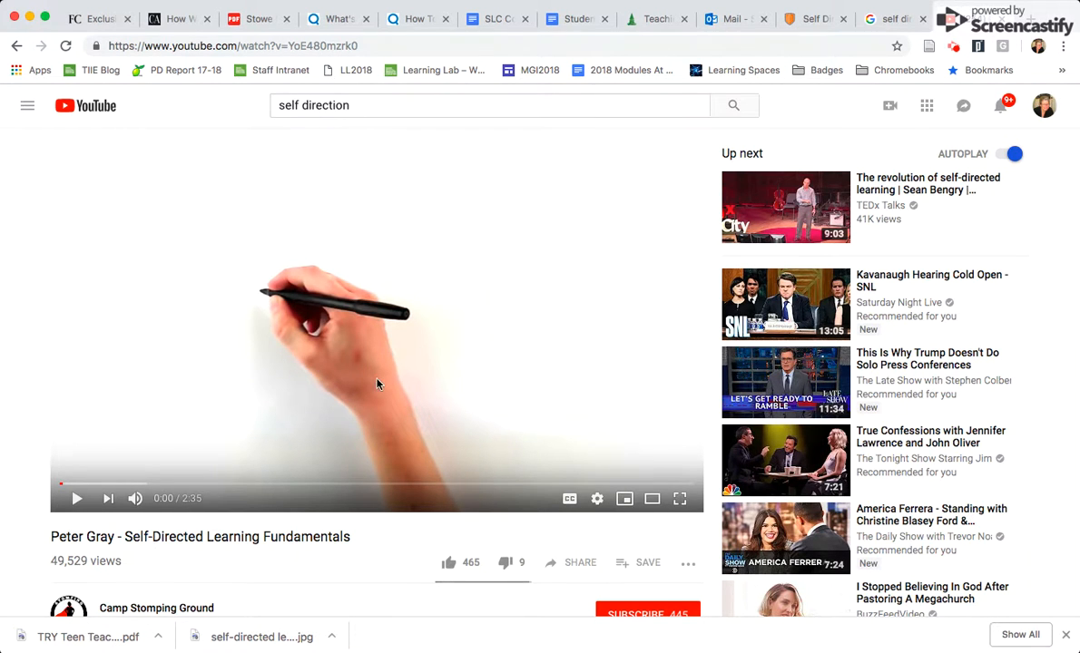
{"action": "scroll", "scroll_direction": "down", "scroll_amount": 3}
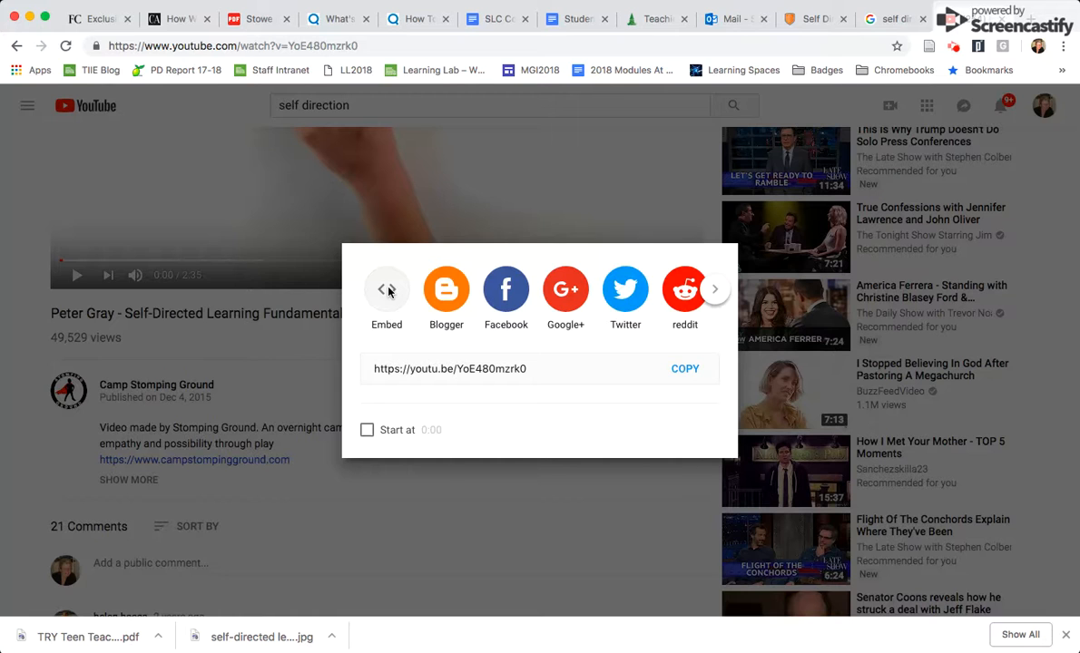
{"action": "left_click", "coordinate": [386, 295]}
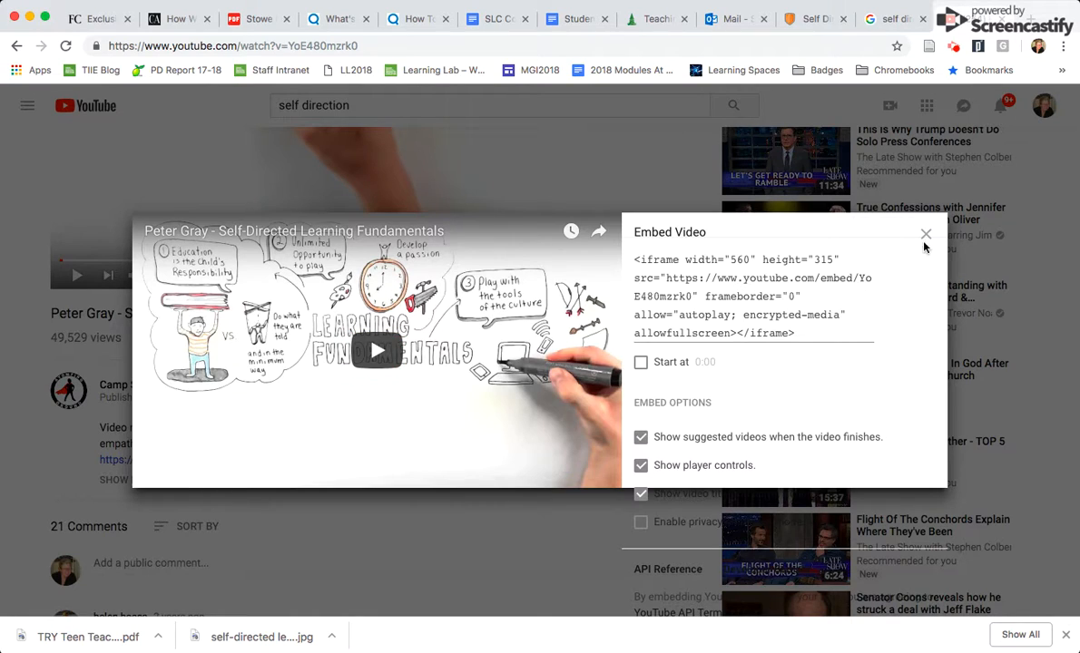
{"action": "left_click", "coordinate": [926, 234]}
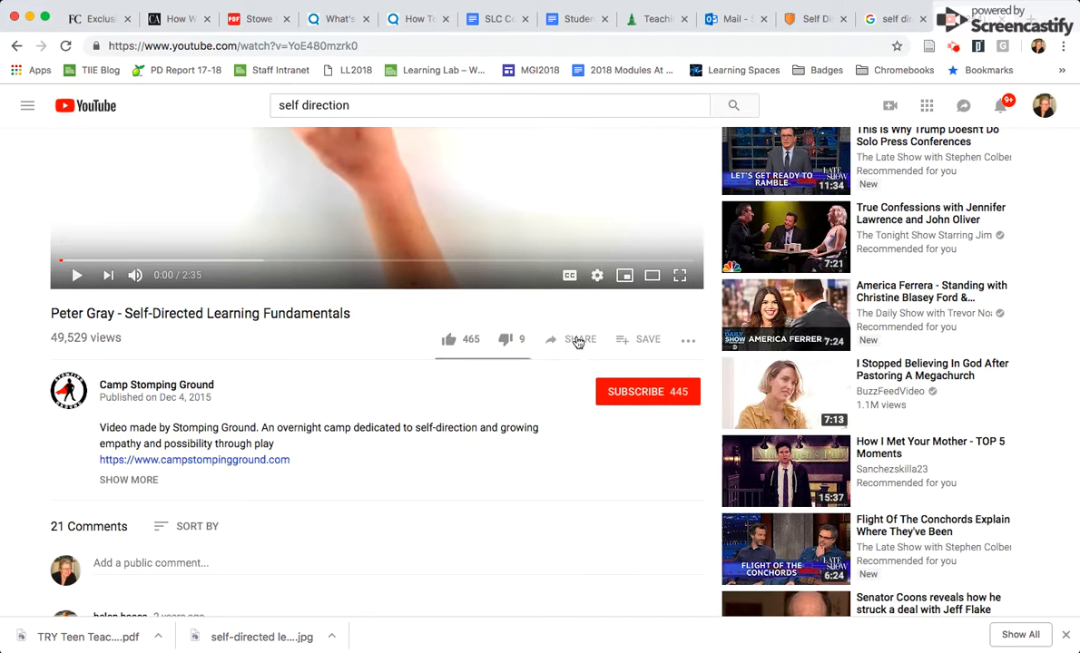
{"action": "left_click", "coordinate": [579, 339]}
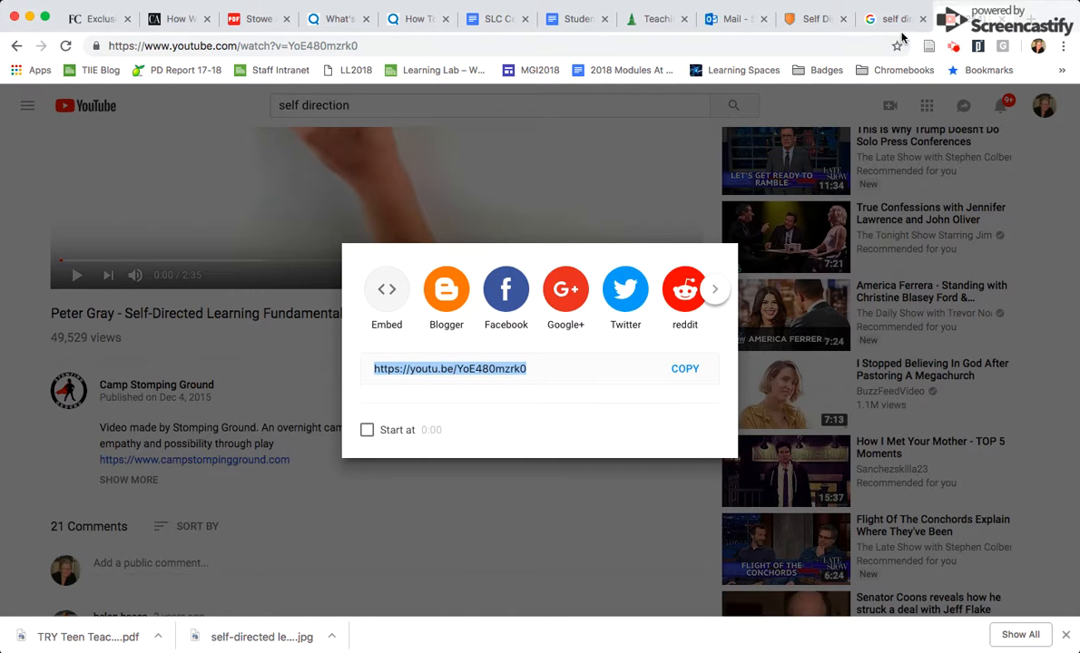
{"action": "left_click", "coordinate": [814, 18]}
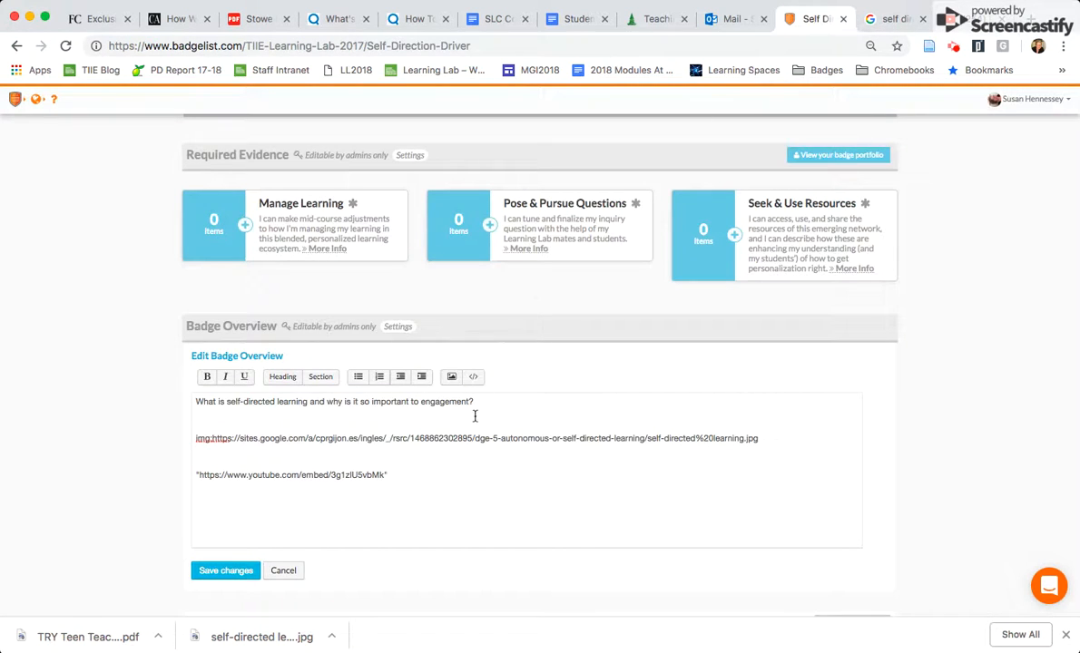
{"action": "mouse_move", "coordinate": [473, 376]}
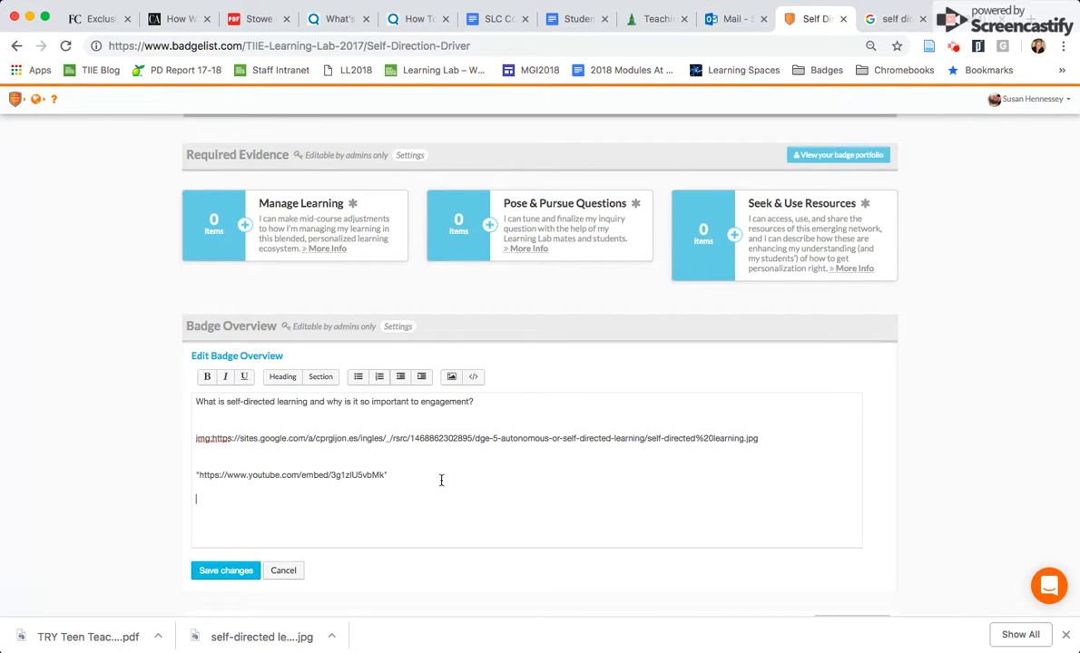
{"action": "type", "text": "https://youtu.be/YoE480mzrk0"}
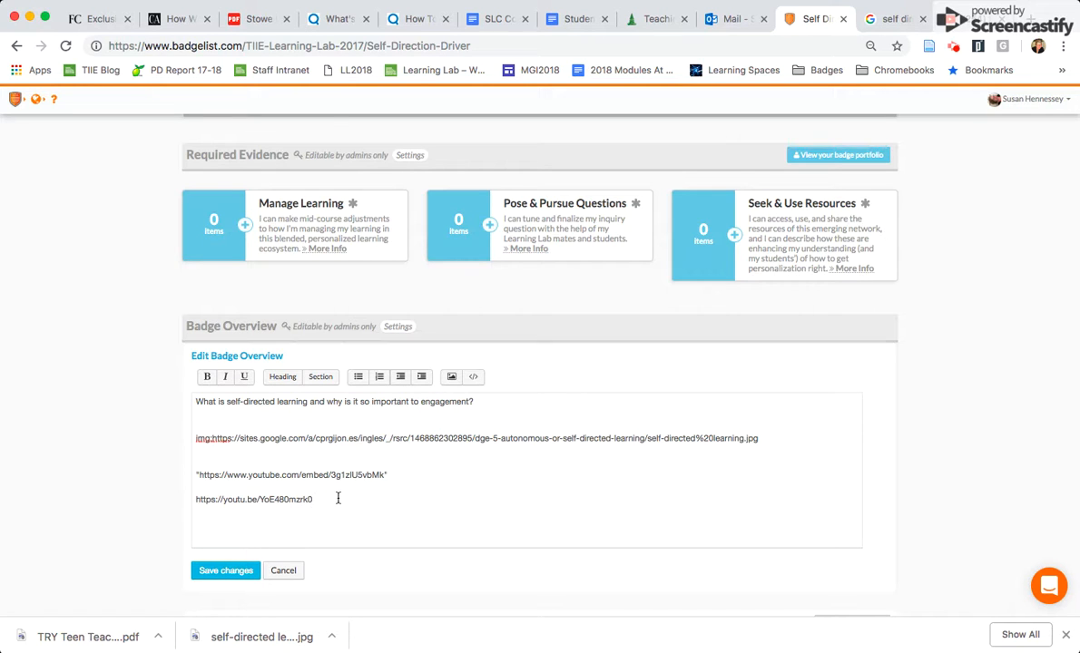
{"action": "left_click", "coordinate": [225, 570]}
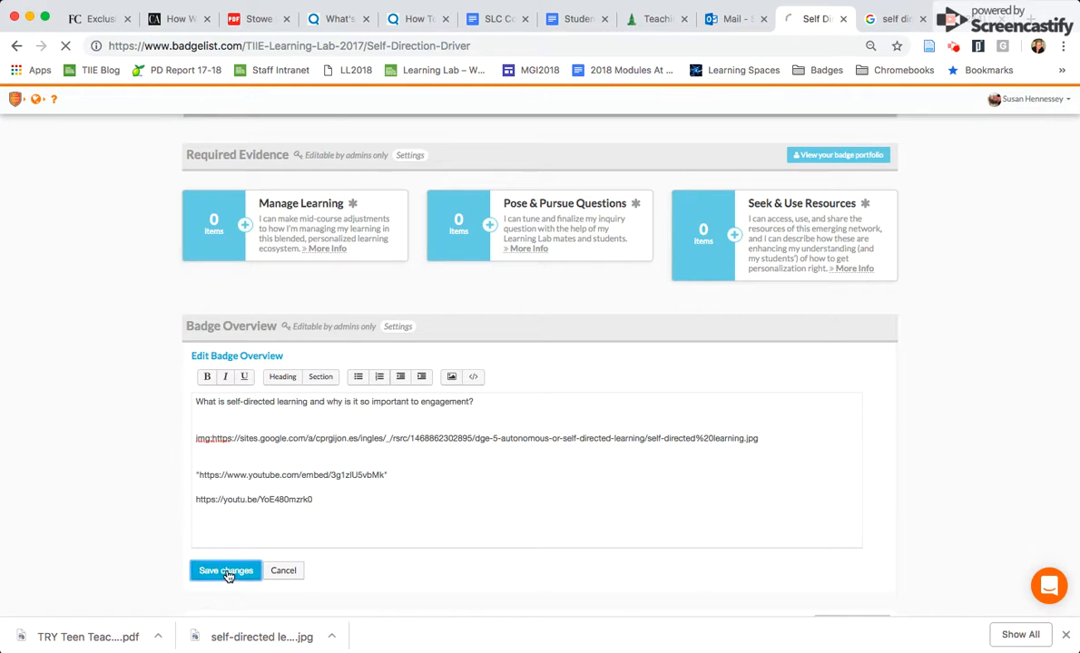
Inspect the rendered overview with sketch, video and plain short link, then reopen editing.
{"action": "left_click", "coordinate": [225, 570]}
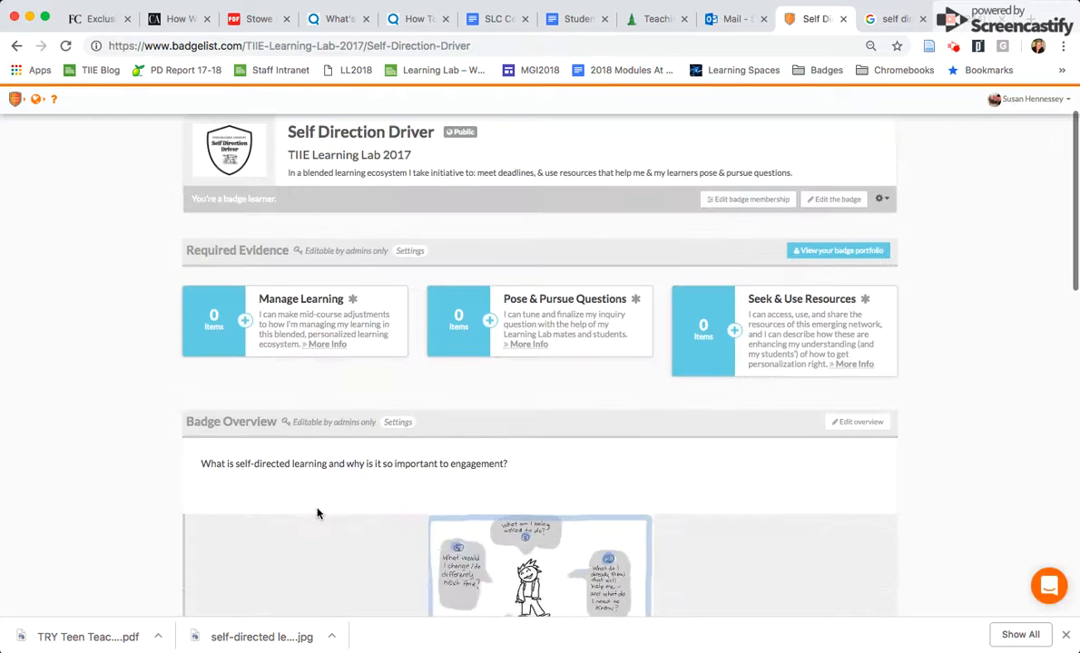
{"action": "scroll", "scroll_direction": "down", "scroll_amount": 3}
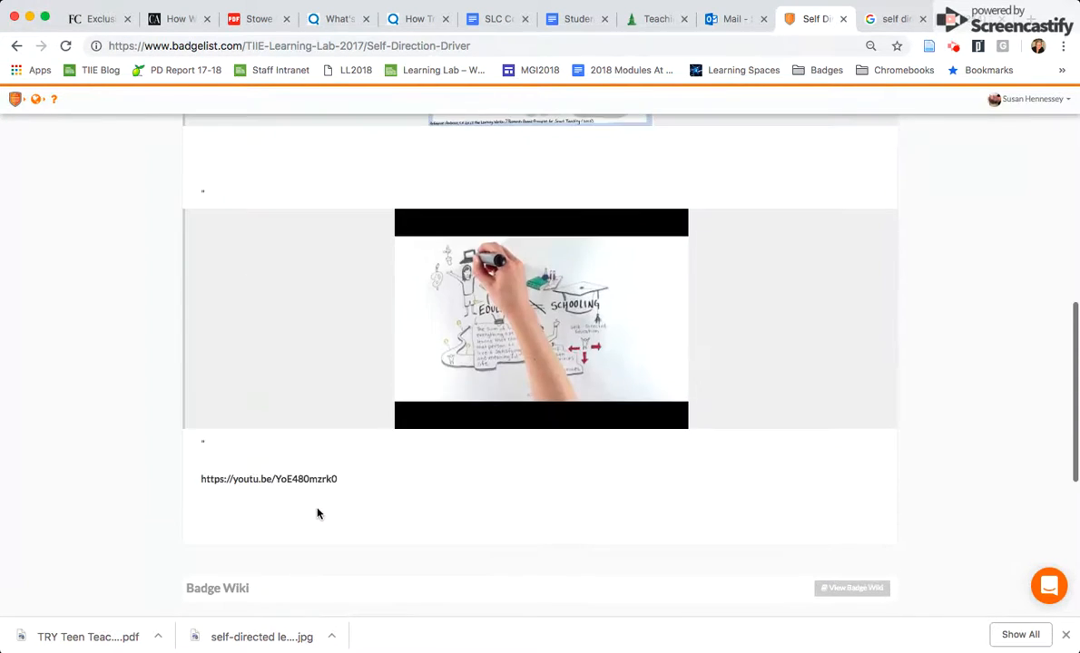
{"action": "scroll", "scroll_direction": "up", "scroll_amount": 3}
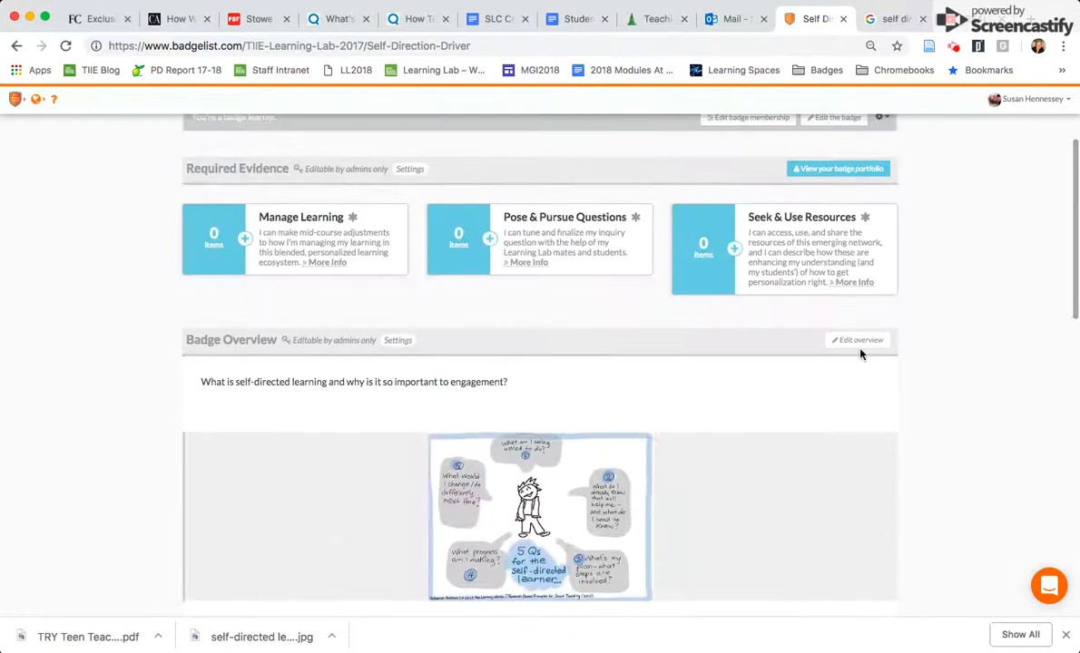
{"action": "left_click", "coordinate": [858, 340]}
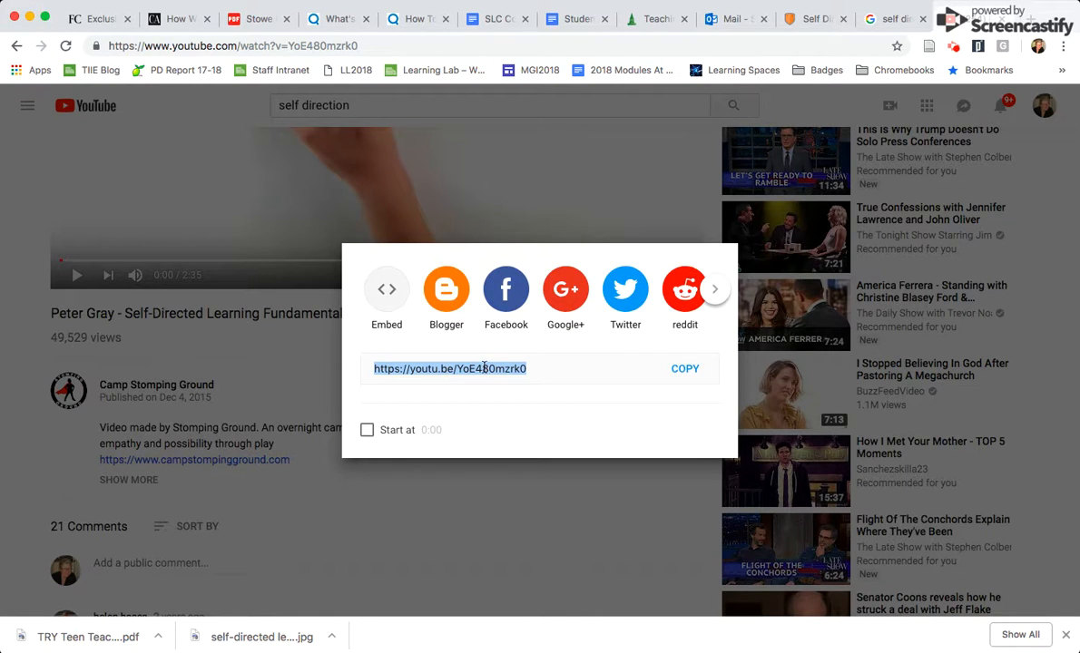
Select and copy the Peter Gray video's iframe embed code, then close the Embed window.
{"action": "left_click", "coordinate": [386, 299]}
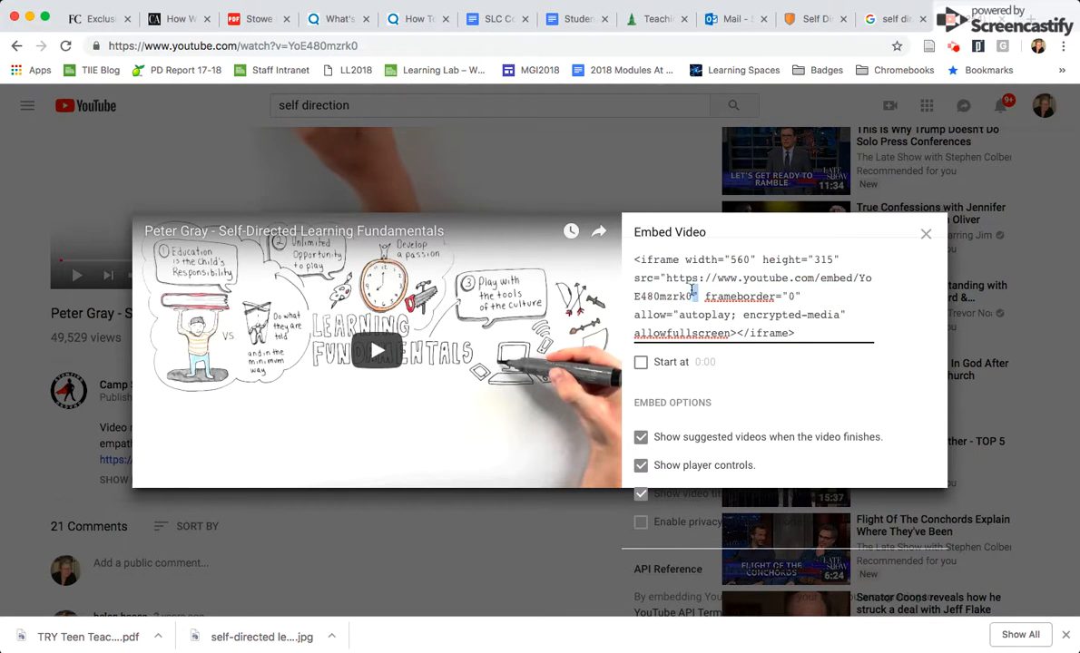
{"action": "triple_click", "coordinate": [753, 278]}
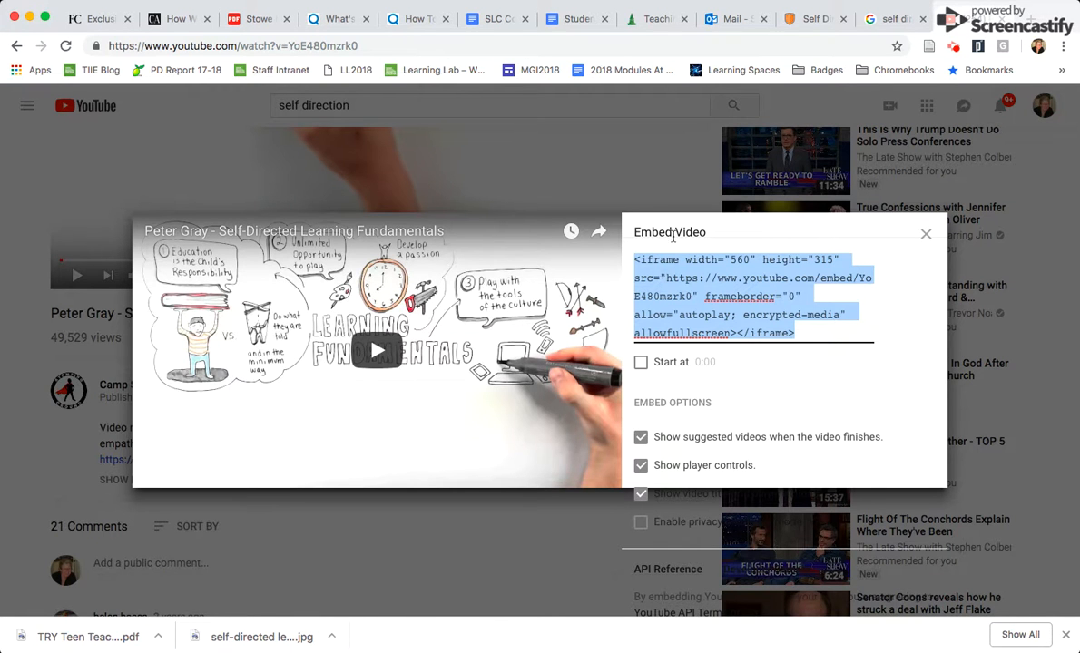
{"action": "left_click", "coordinate": [926, 233]}
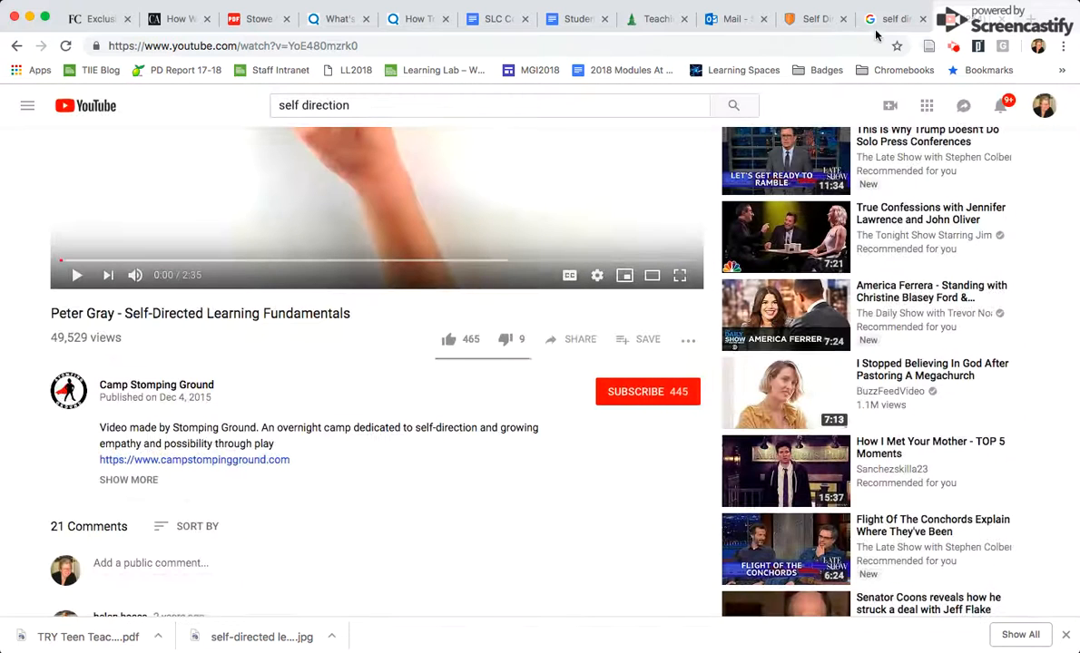
Paste the YoE480mzrk0 iframe embed code into a code block and remove the placeholder comments.
{"action": "left_click", "coordinate": [814, 18]}
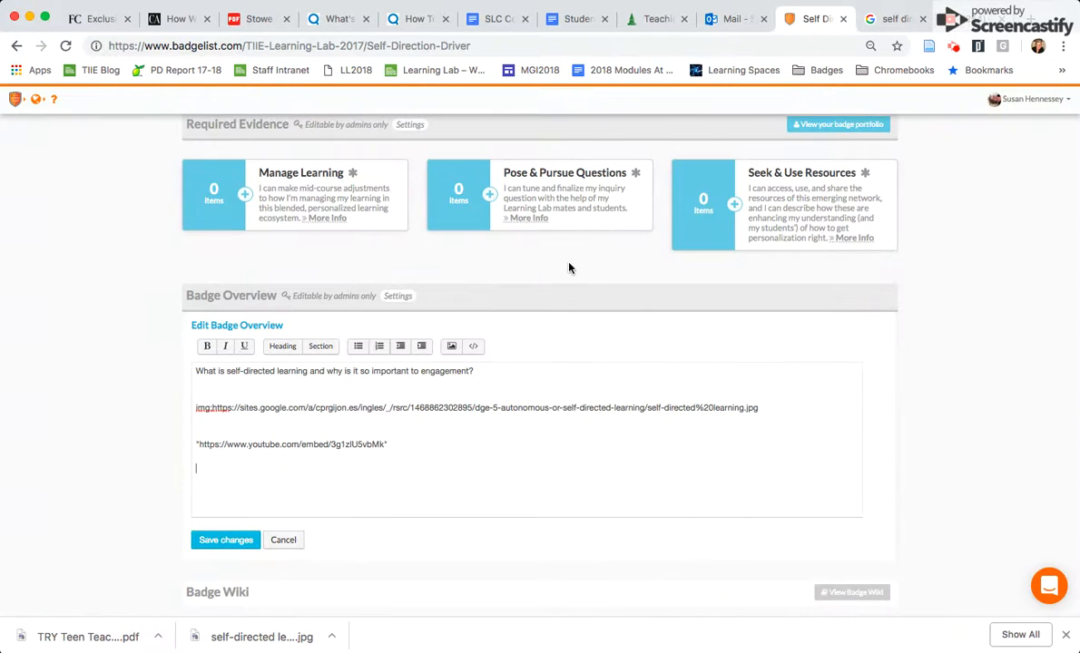
{"action": "mouse_move", "coordinate": [473, 346]}
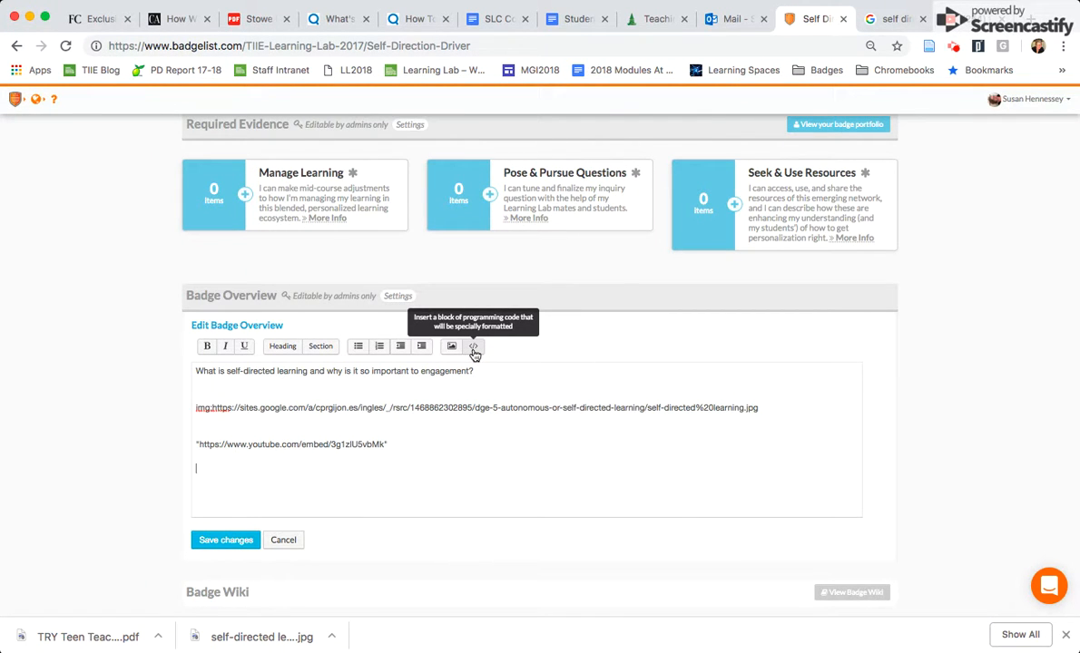
{"action": "mouse_move", "coordinate": [476, 349]}
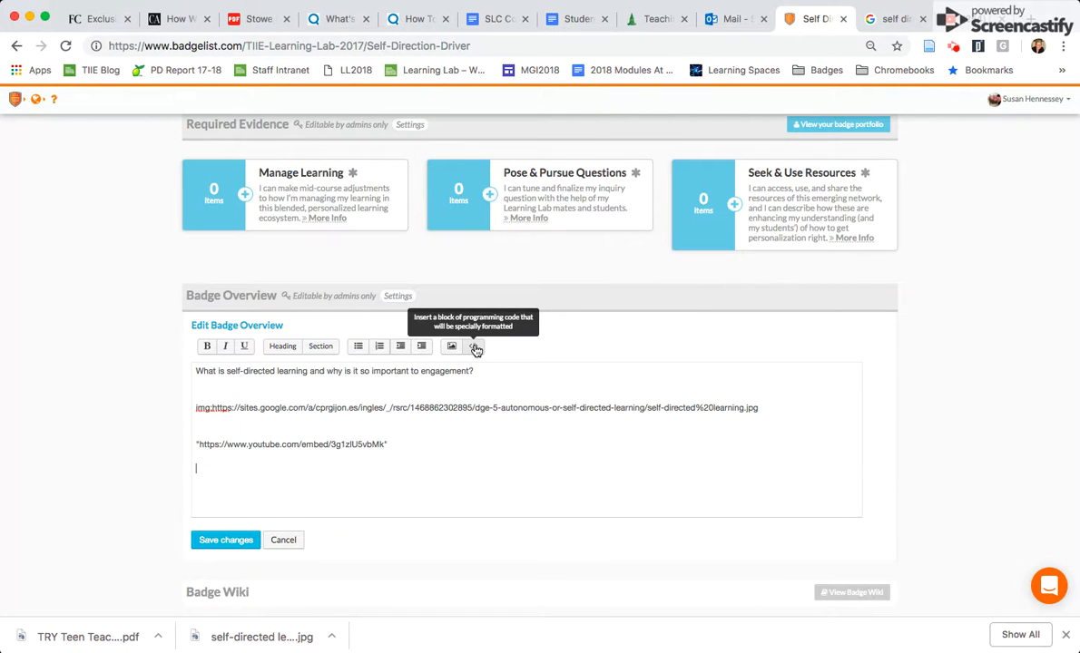
{"action": "left_click", "coordinate": [472, 346]}
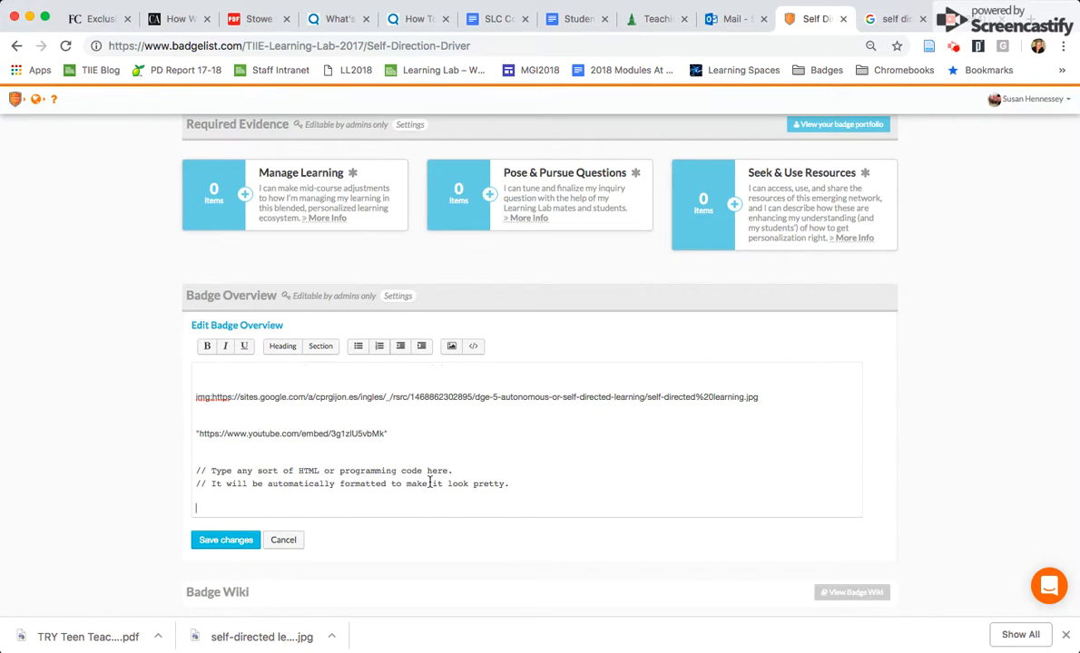
{"action": "type", "text": "<iframe width=\"560\" height=\"315\" src=\"https://www.youtube.com/embed/YoE480mzrk0\" frameborder=\"0\" allow=\"autoplay; encrypted-media\" allowfullscreen></iframe>"}
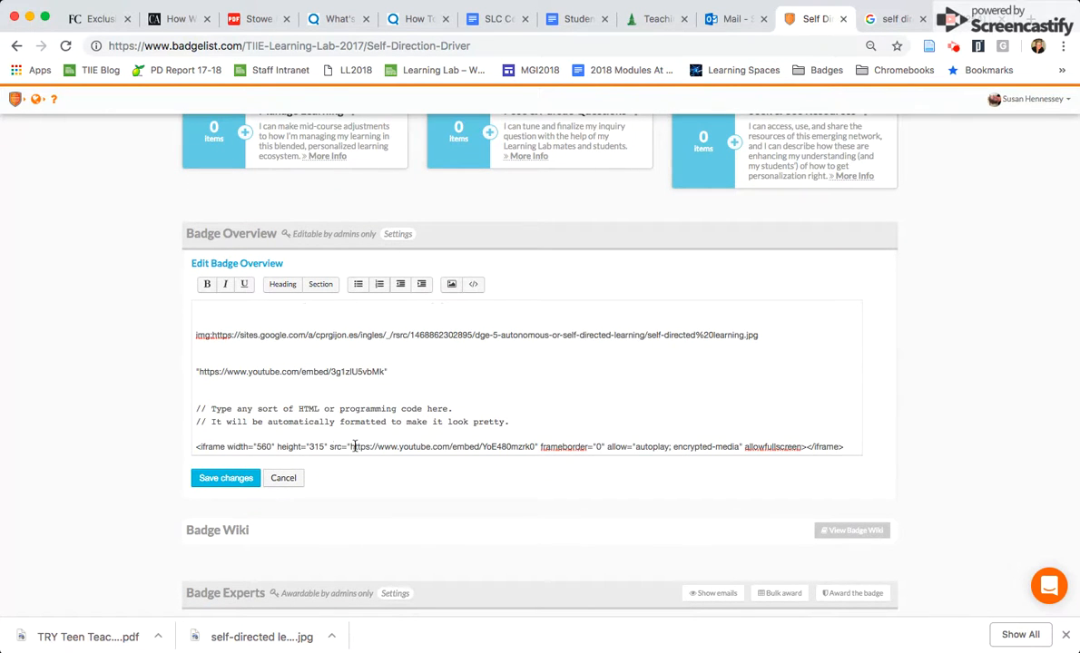
{"action": "mouse_move", "coordinate": [529, 428]}
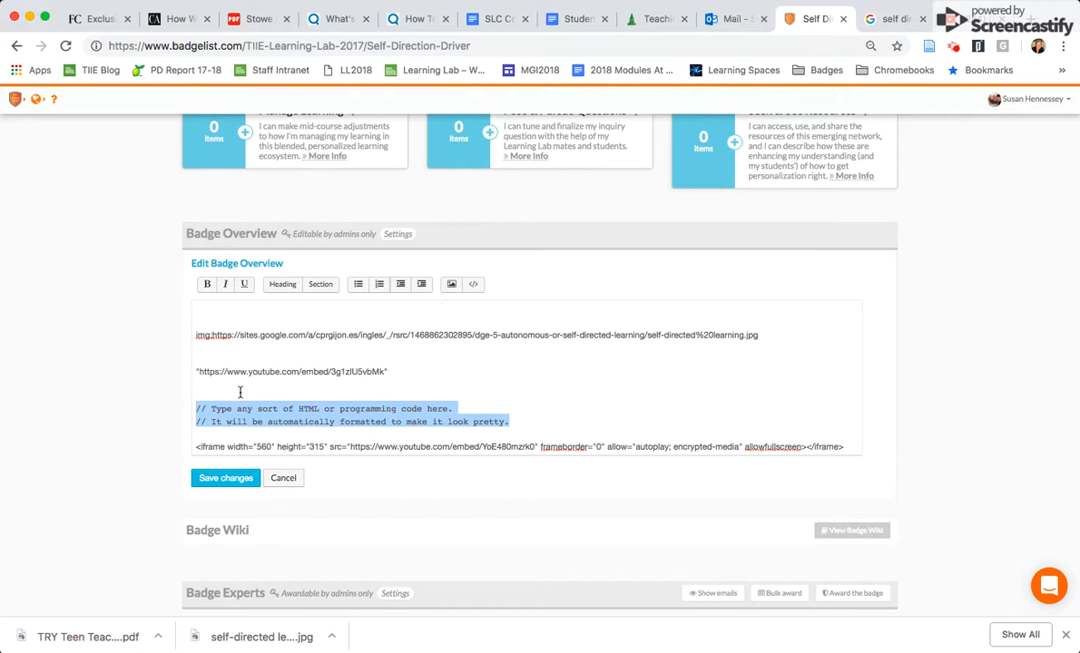
{"action": "left_click", "coordinate": [225, 479]}
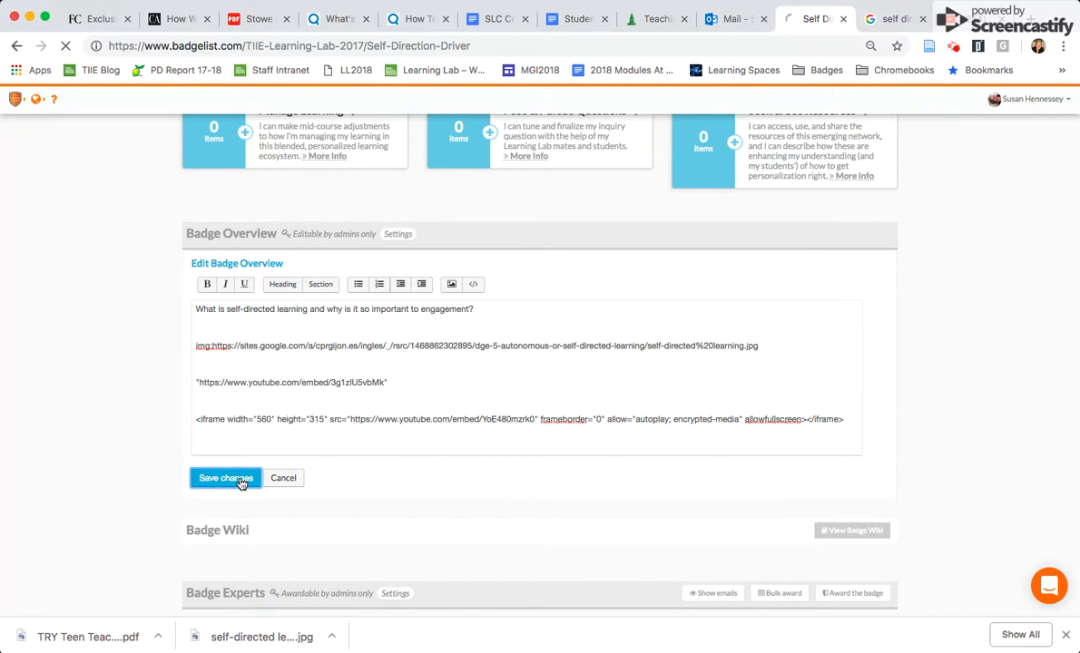
Save the overview and scroll through the question, sketch and both embedded videos.
{"action": "left_click", "coordinate": [225, 478]}
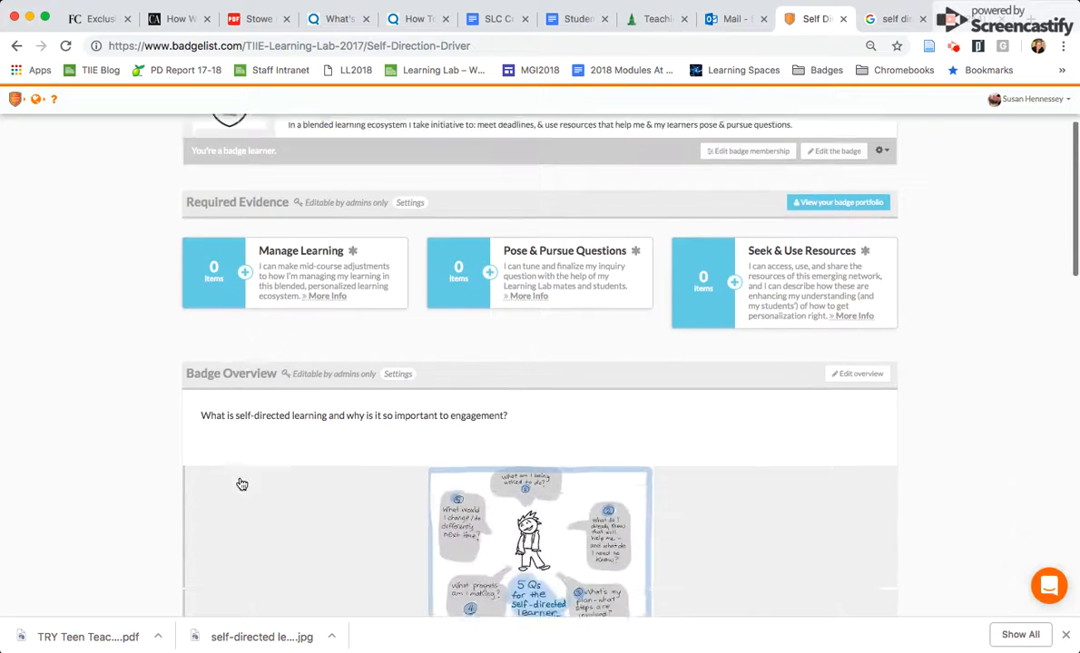
{"action": "scroll", "scroll_direction": "down", "scroll_amount": 3}
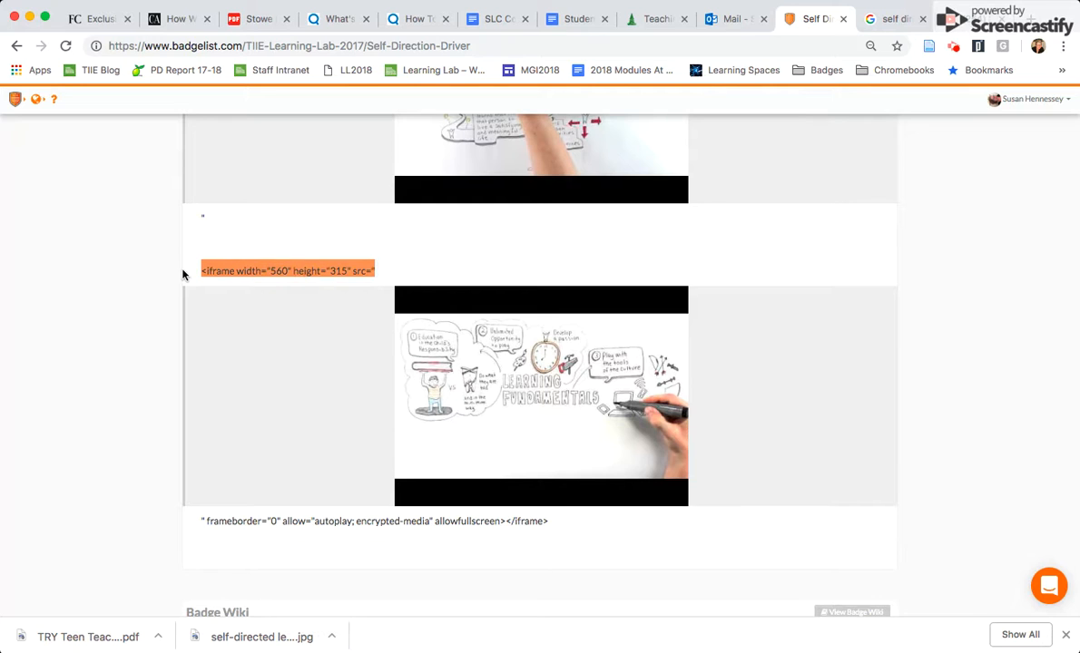
{"action": "mouse_move", "coordinate": [607, 463]}
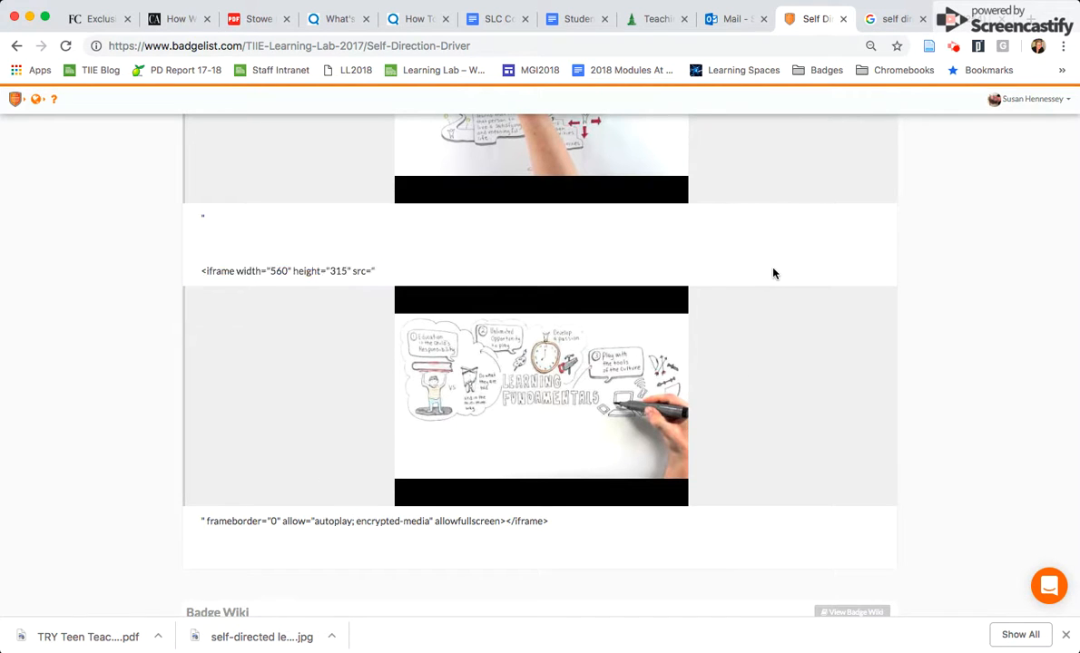
{"action": "scroll", "scroll_direction": "up", "scroll_amount": 3}
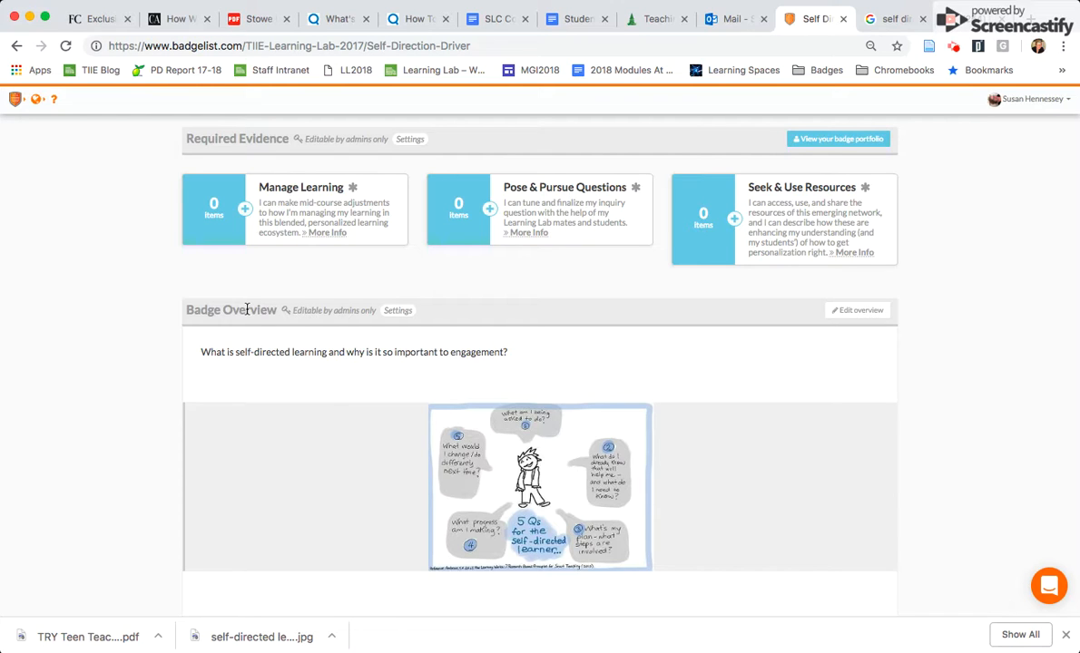
{"action": "mouse_move", "coordinate": [319, 484]}
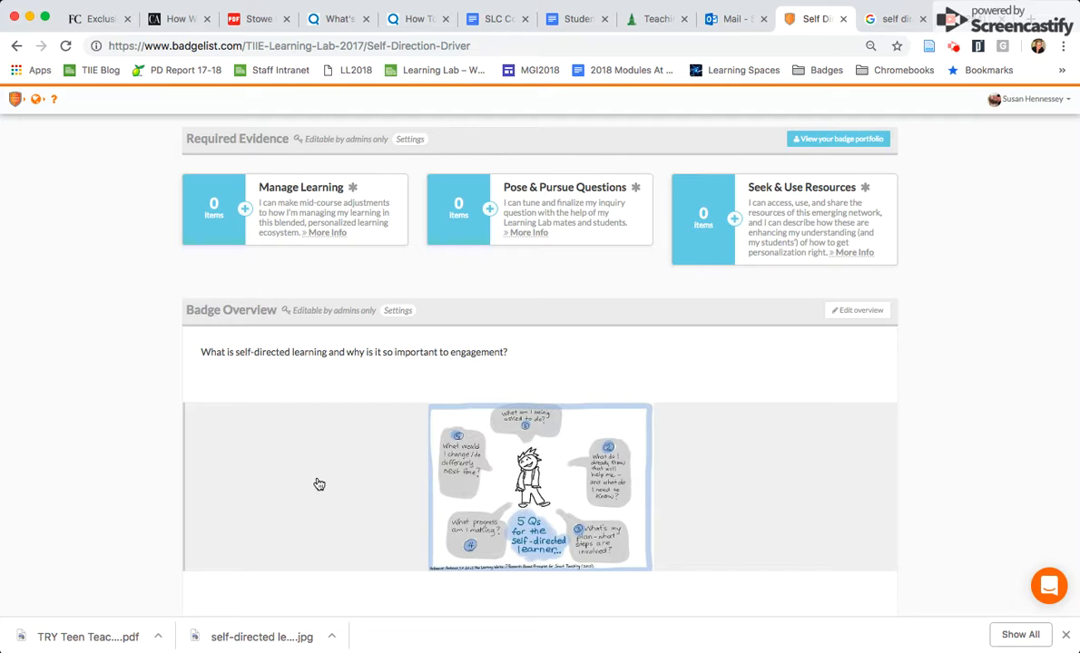
{"action": "mouse_move", "coordinate": [360, 490]}
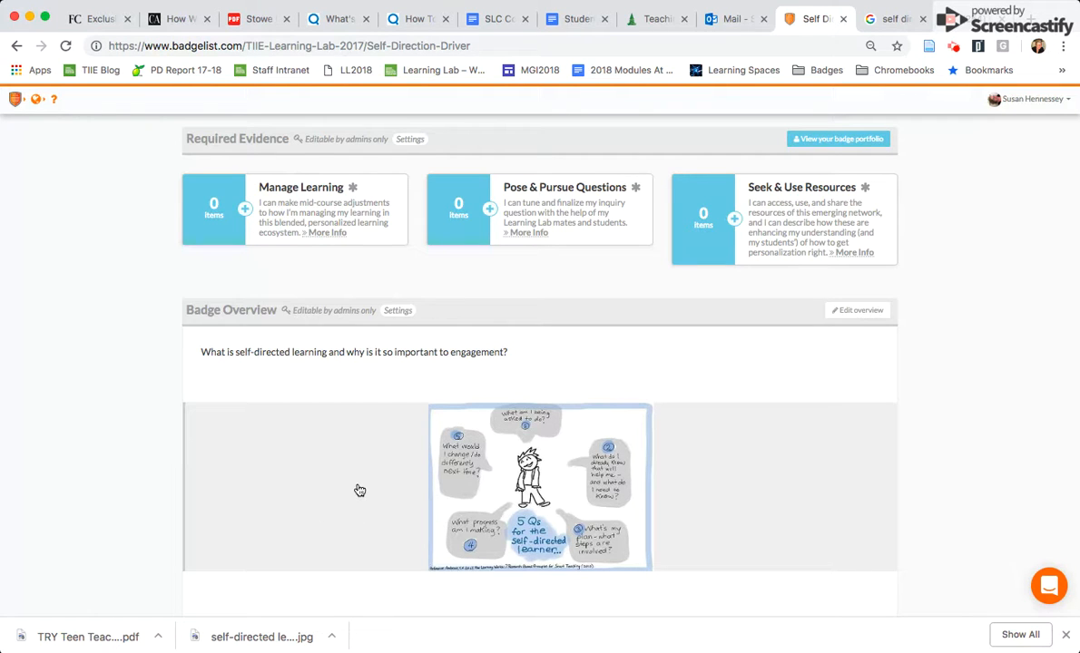
{"action": "scroll", "scroll_direction": "down", "scroll_amount": 3}
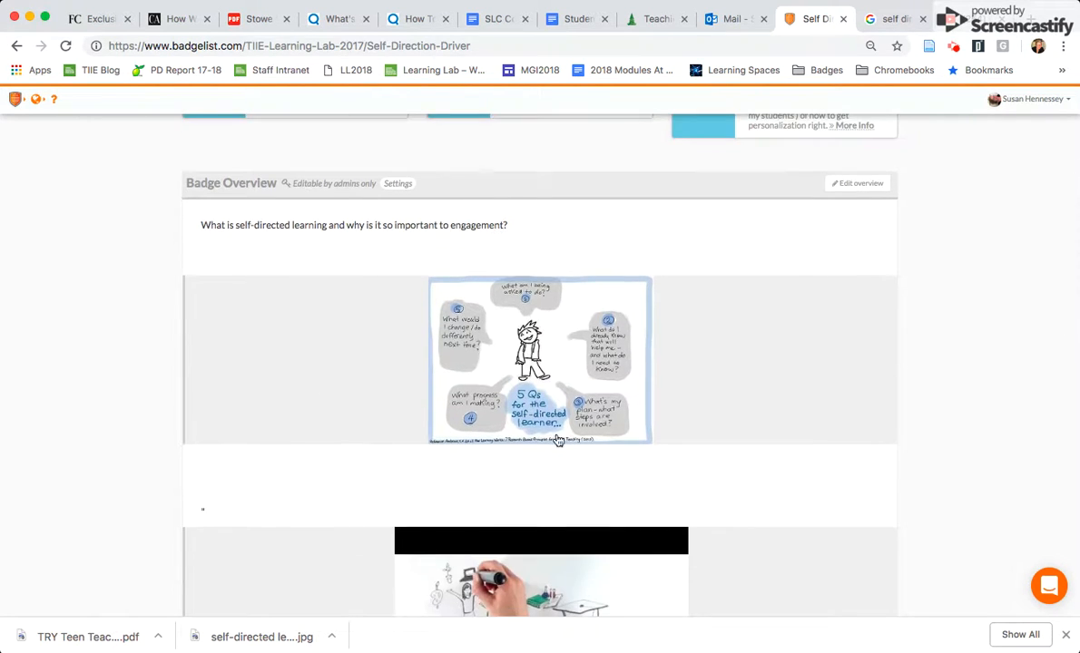
{"action": "mouse_move", "coordinate": [496, 433]}
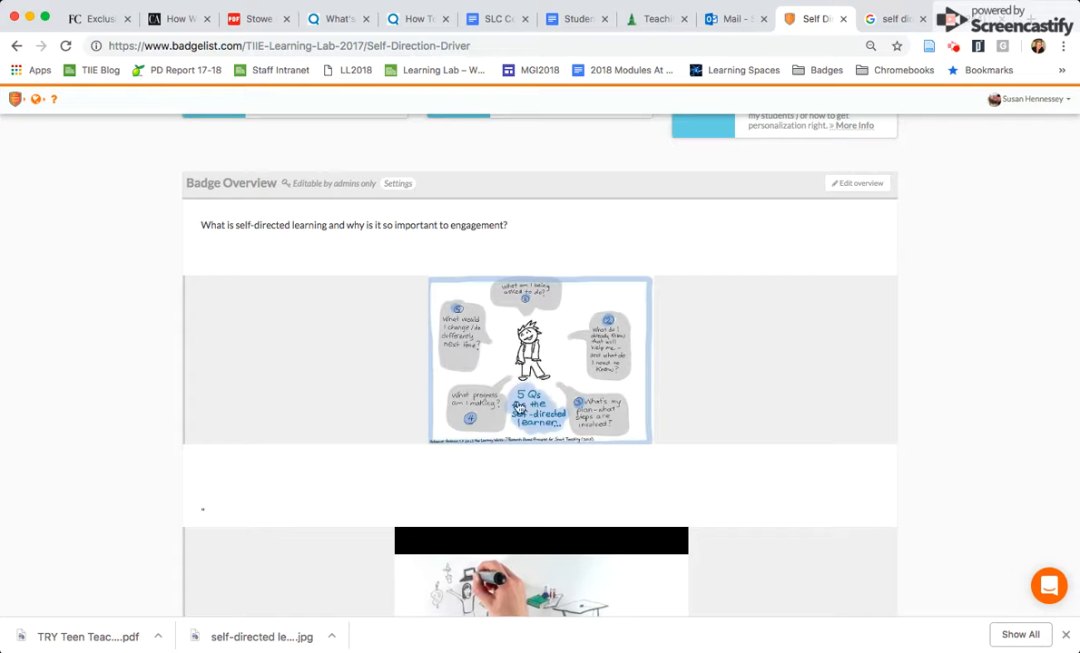
{"action": "mouse_move", "coordinate": [440, 360]}
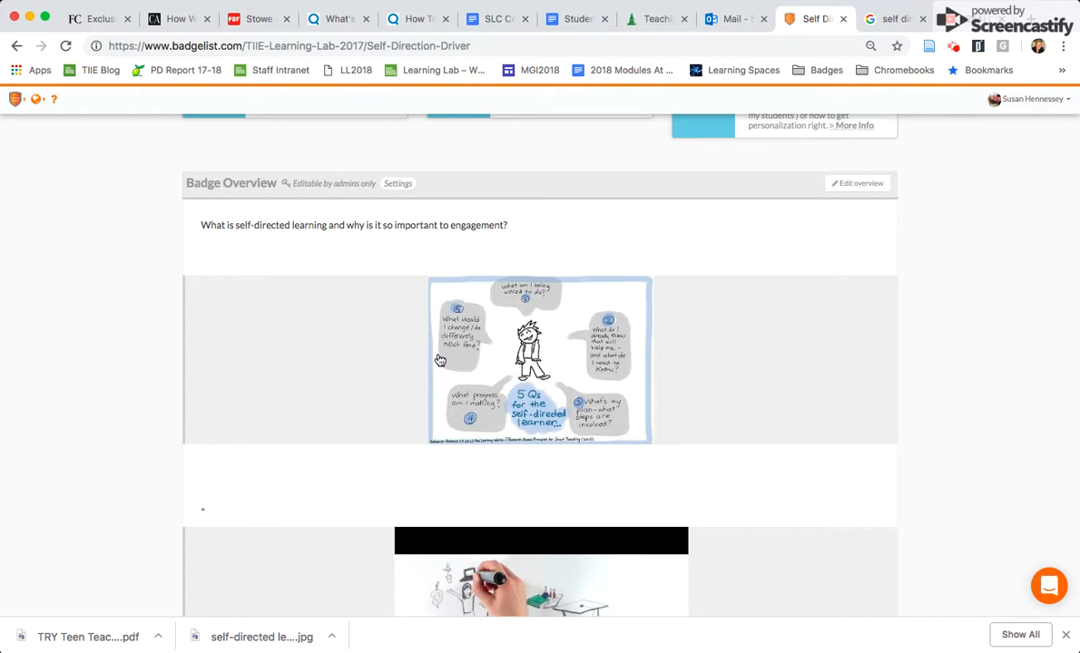
{"action": "scroll", "scroll_direction": "down", "scroll_amount": 3}
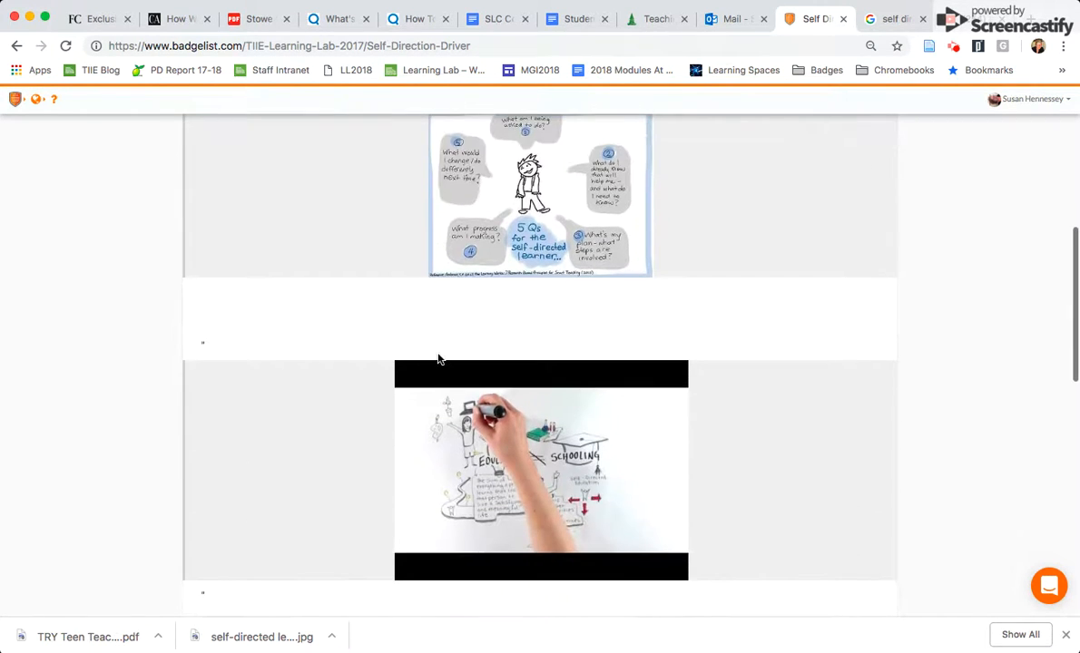
{"action": "scroll", "scroll_direction": "down", "scroll_amount": 3}
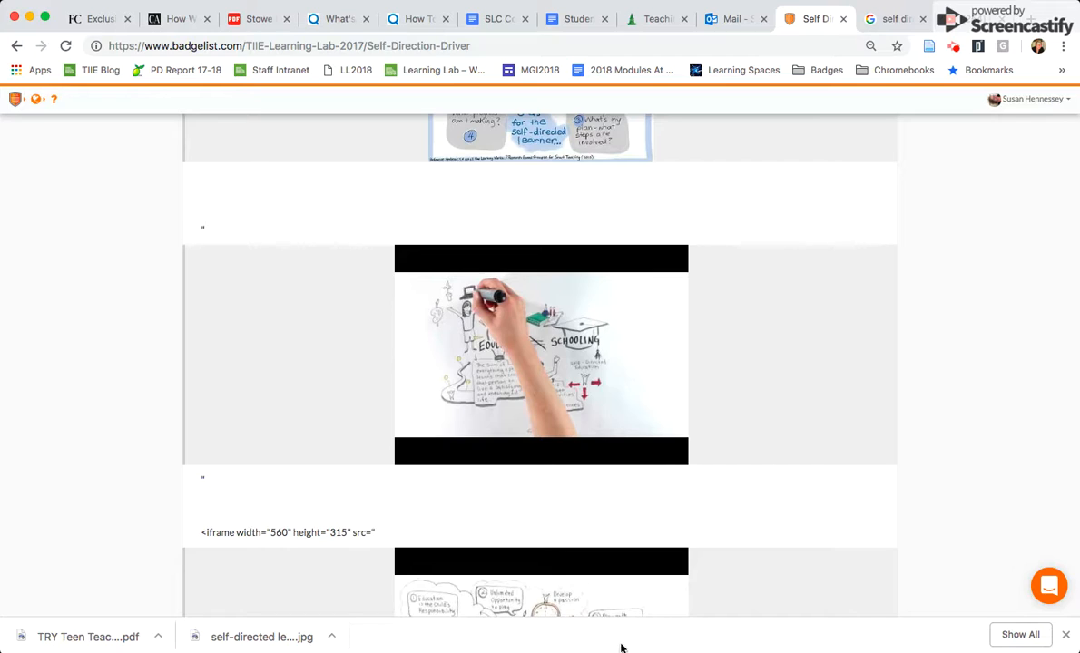